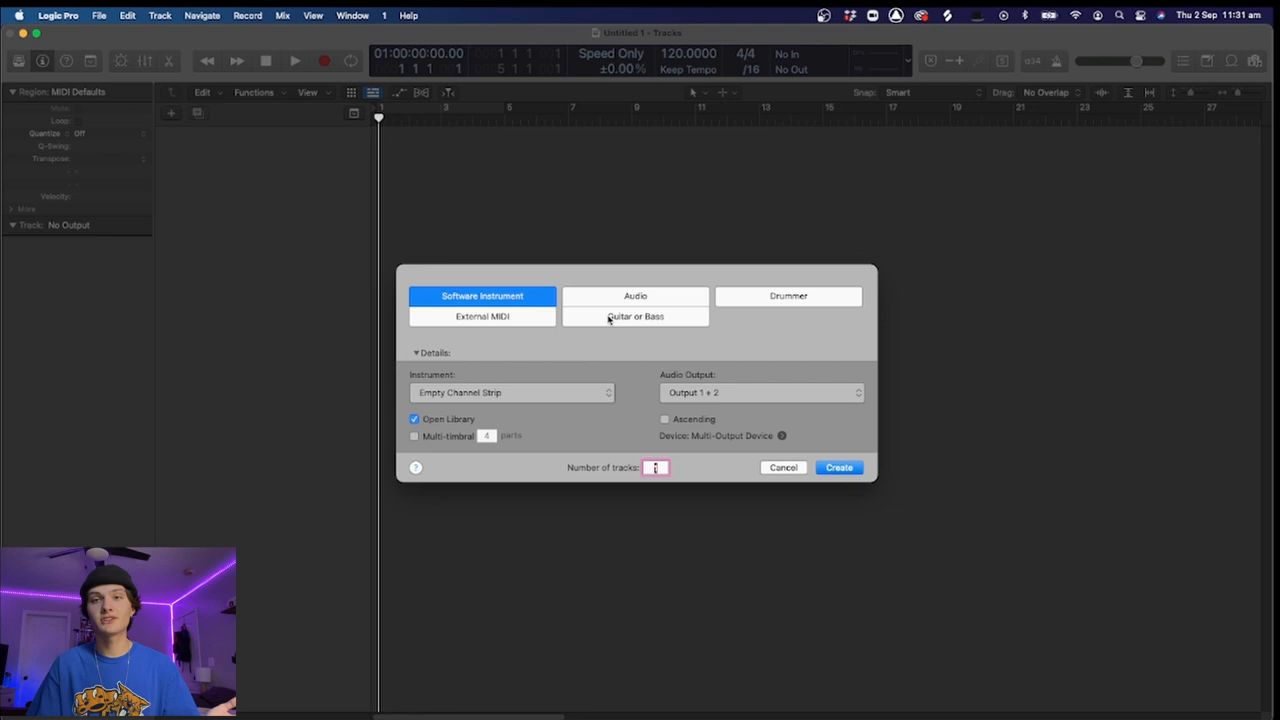
# Create a Guitar or Bass audio track, Guitar 1, with the sound library showing
pyautogui.click(838, 468)
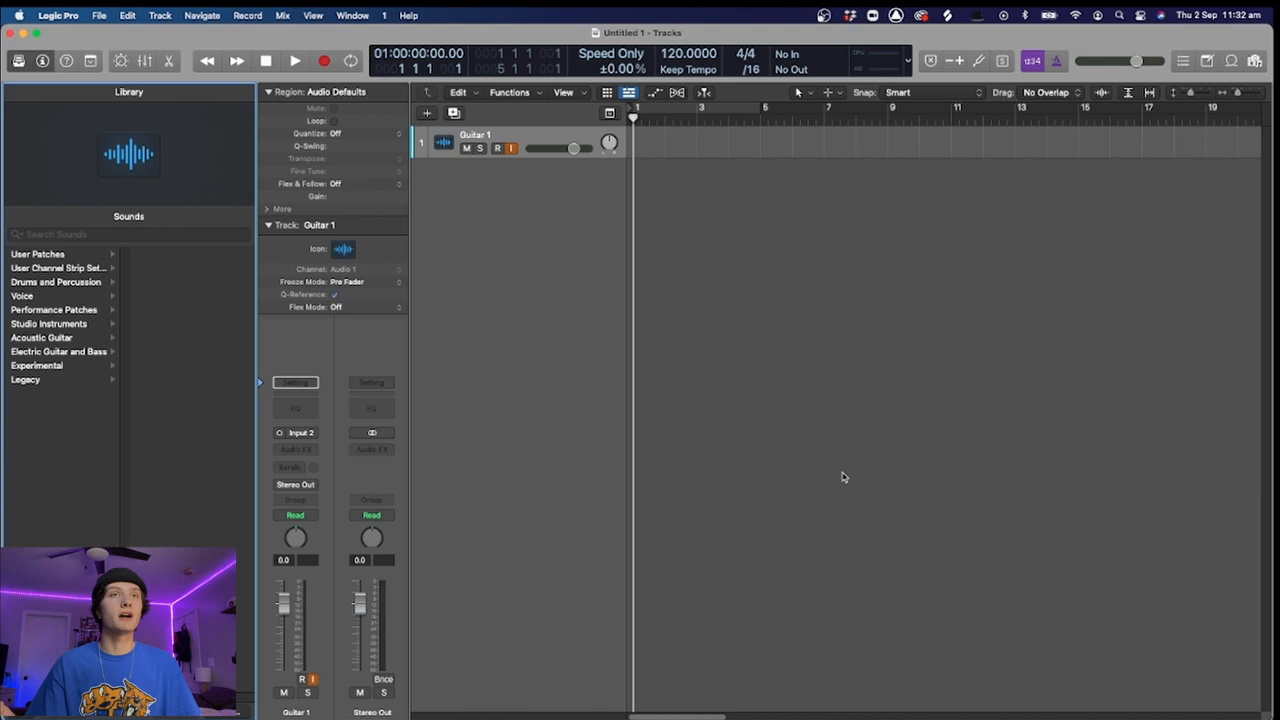
# Audition clean guitar patches in the Library and settle on Small Bright Combo
pyautogui.moveTo(636, 108); pyautogui.dragTo(896, 108)
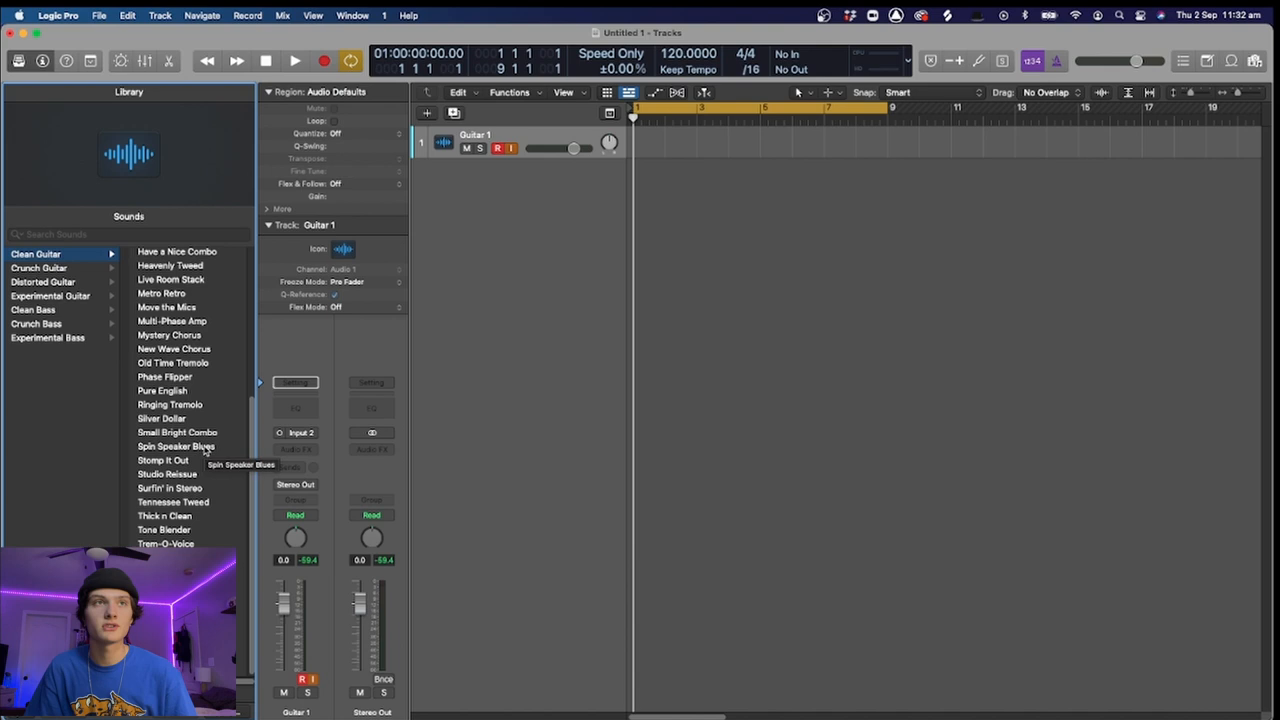
pyautogui.click(176, 432)
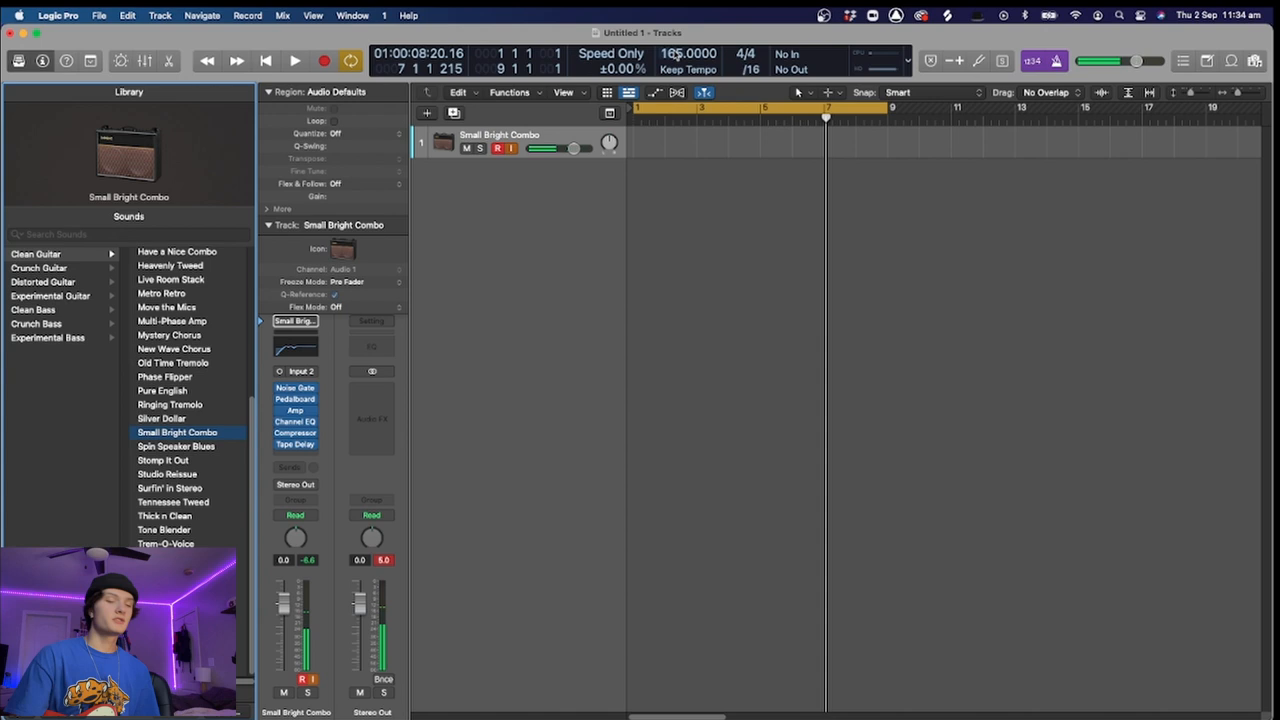
# Start recording on the Small Bright Combo guitar track with a count-in
pyautogui.click(294, 60)
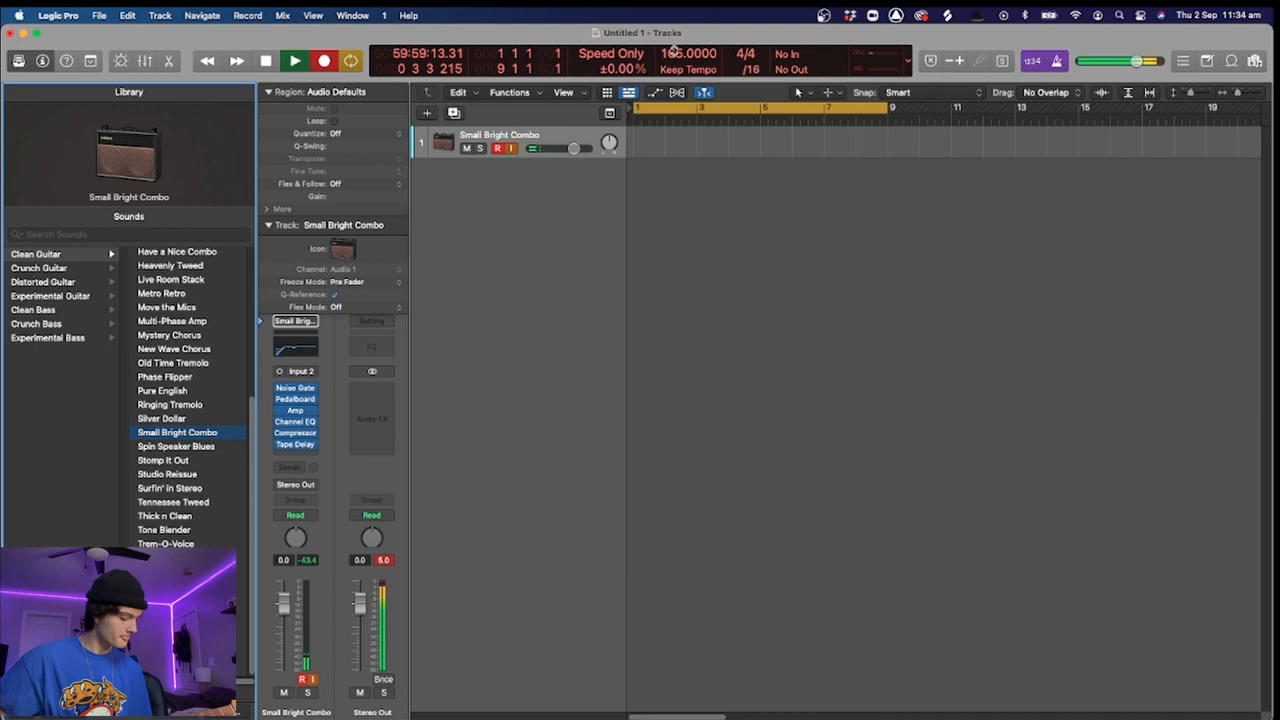
# Record a guitar take as a new audio region, then stop recording
pyautogui.click(324, 60)
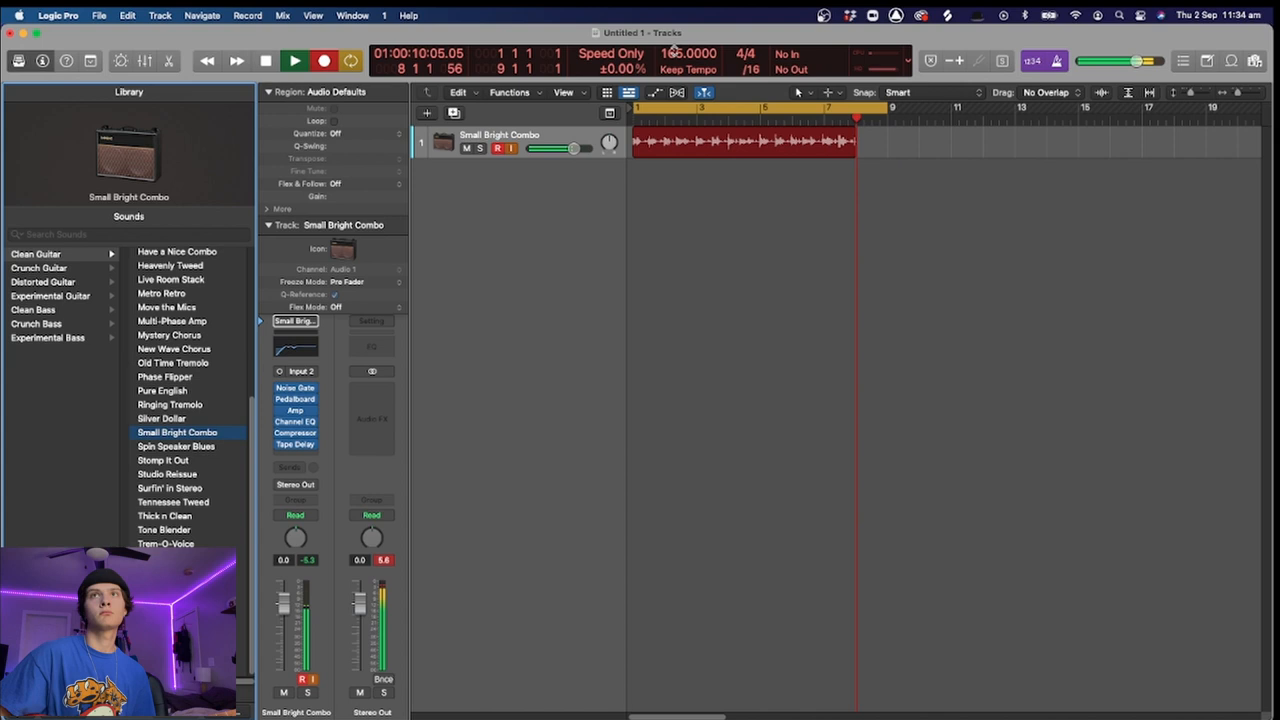
pyautogui.click(294, 60)
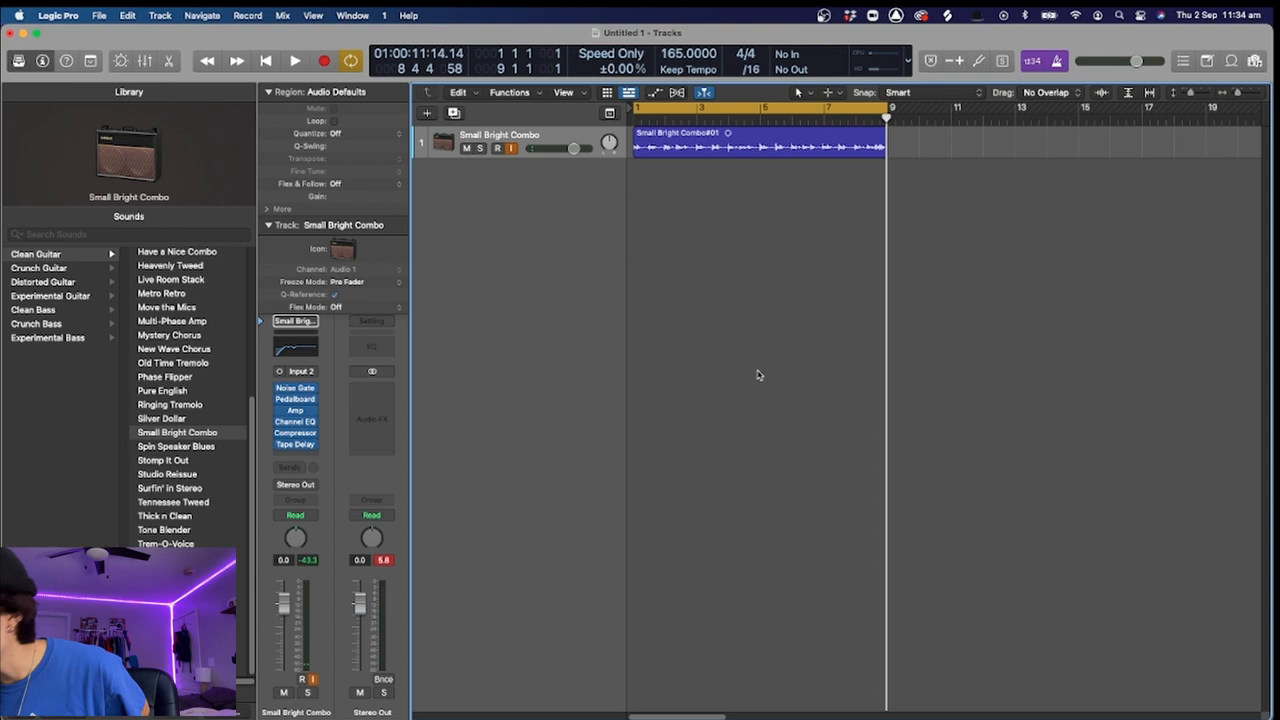
# Inspect the recorded guitar take's waveform in the Audio Track Editor, then close it
pyautogui.doubleClick(758, 148)
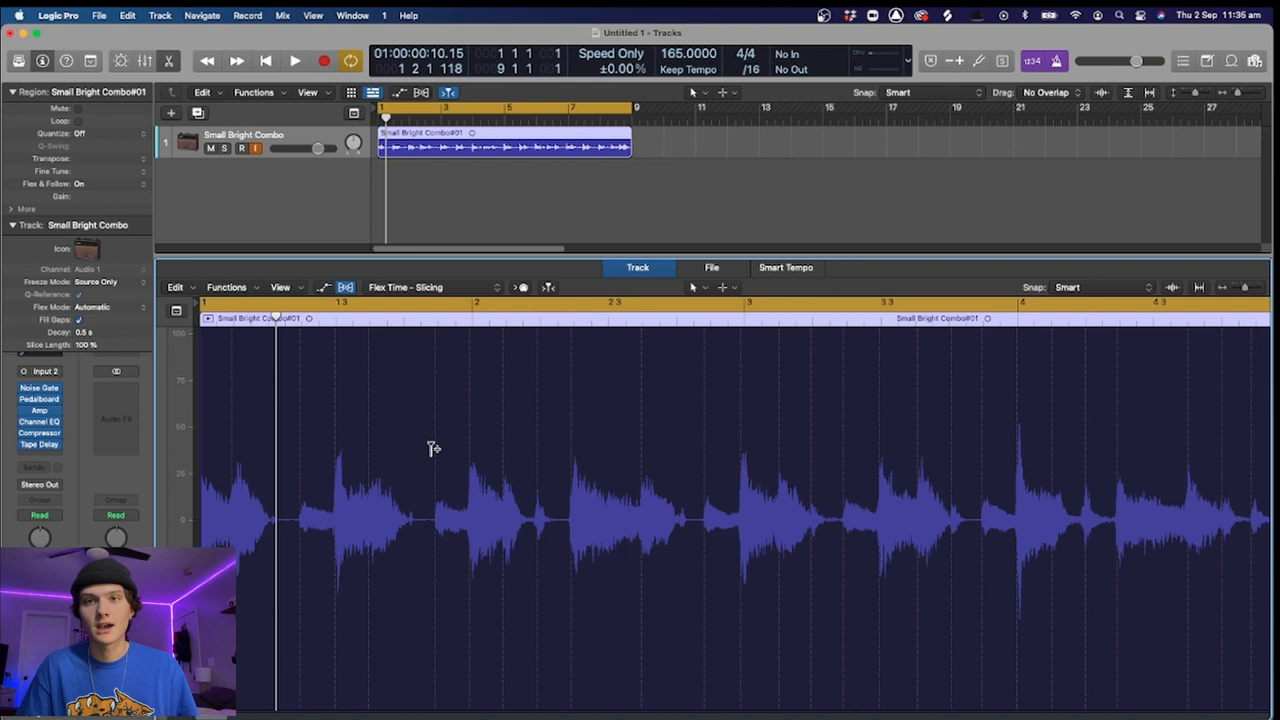
pyautogui.click(294, 60)
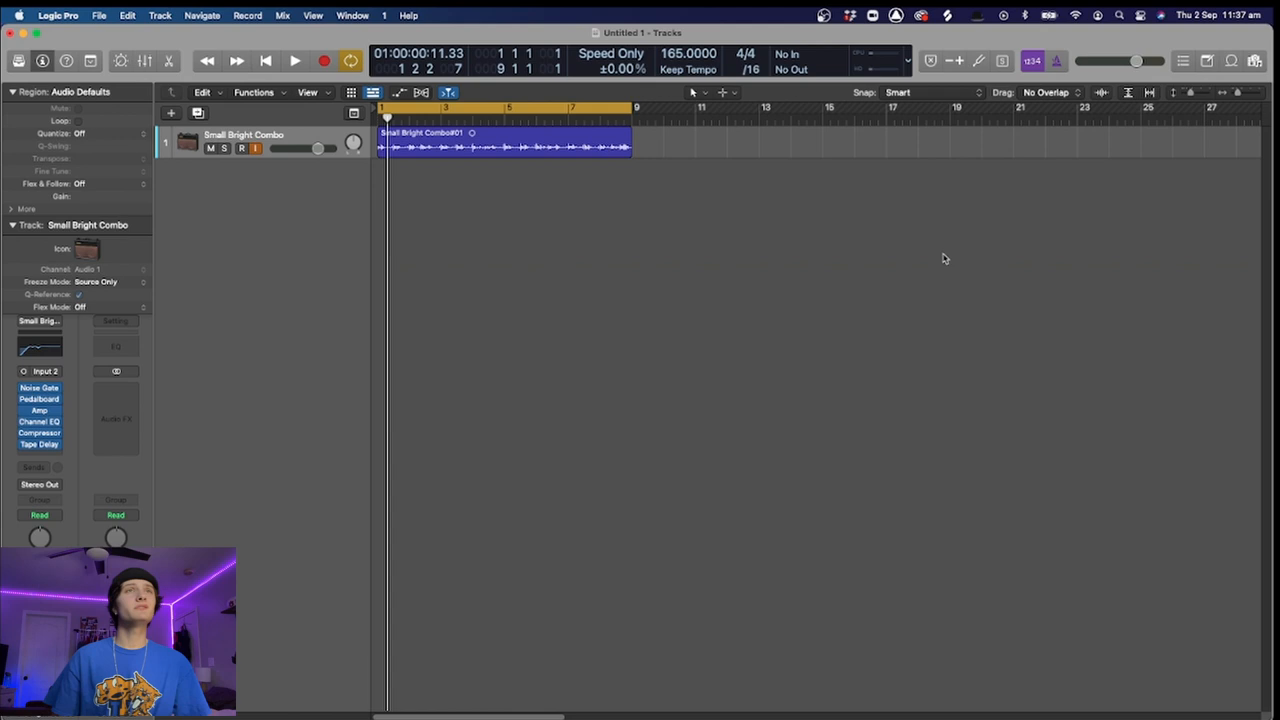
# Add a Software Instrument track, Inst 1, below the guitar track
pyautogui.click(172, 112)
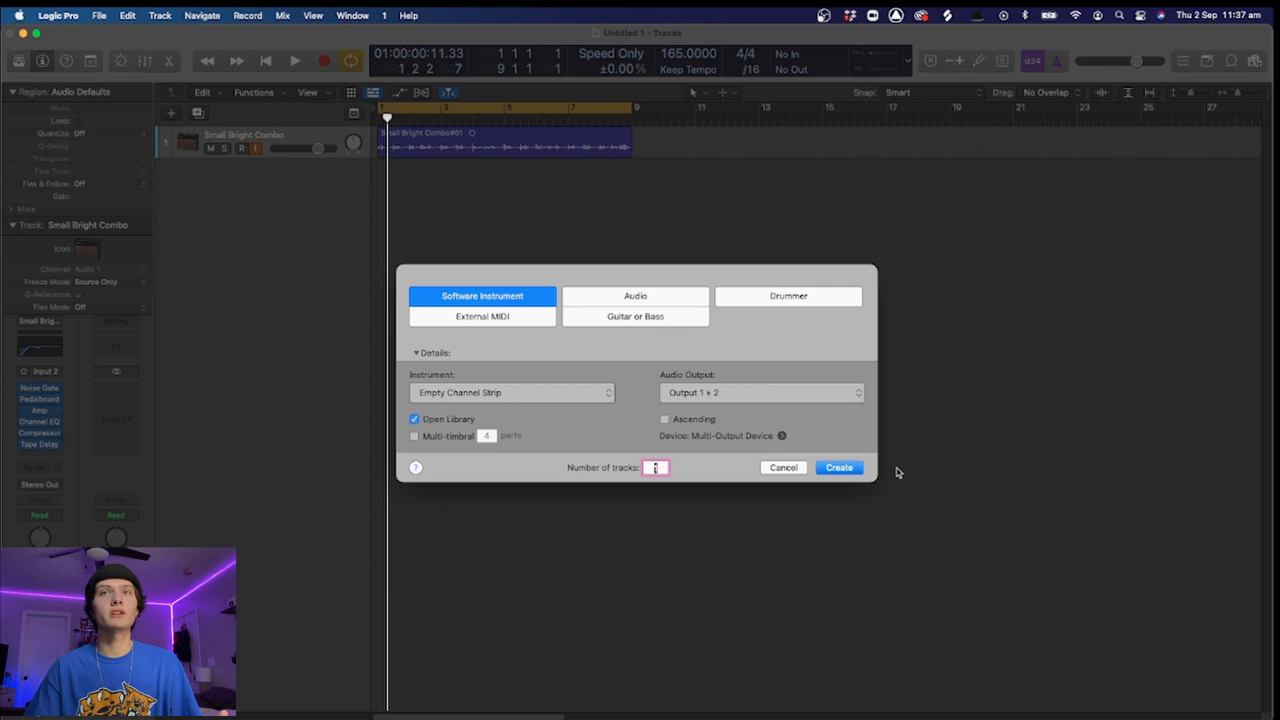
pyautogui.click(838, 468)
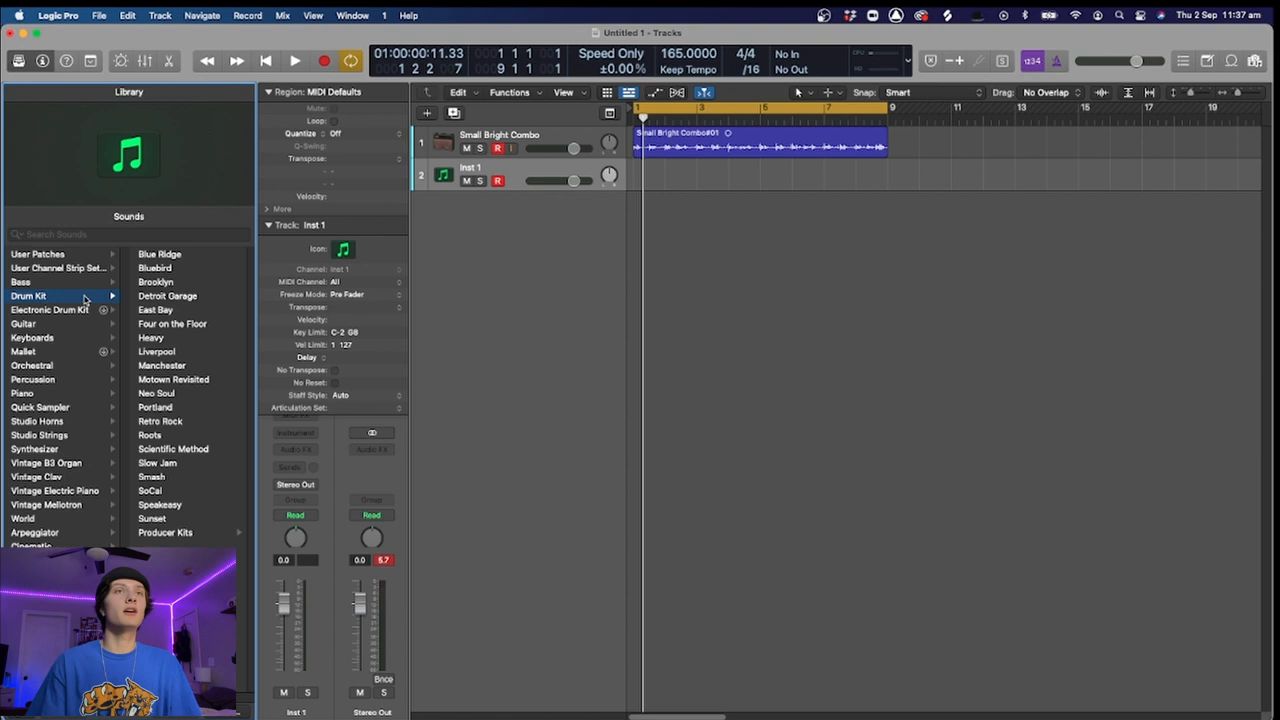
# Load the Retro Rock drum kit on the instrument track and show its Drum Kit Designer
pyautogui.click(160, 420)
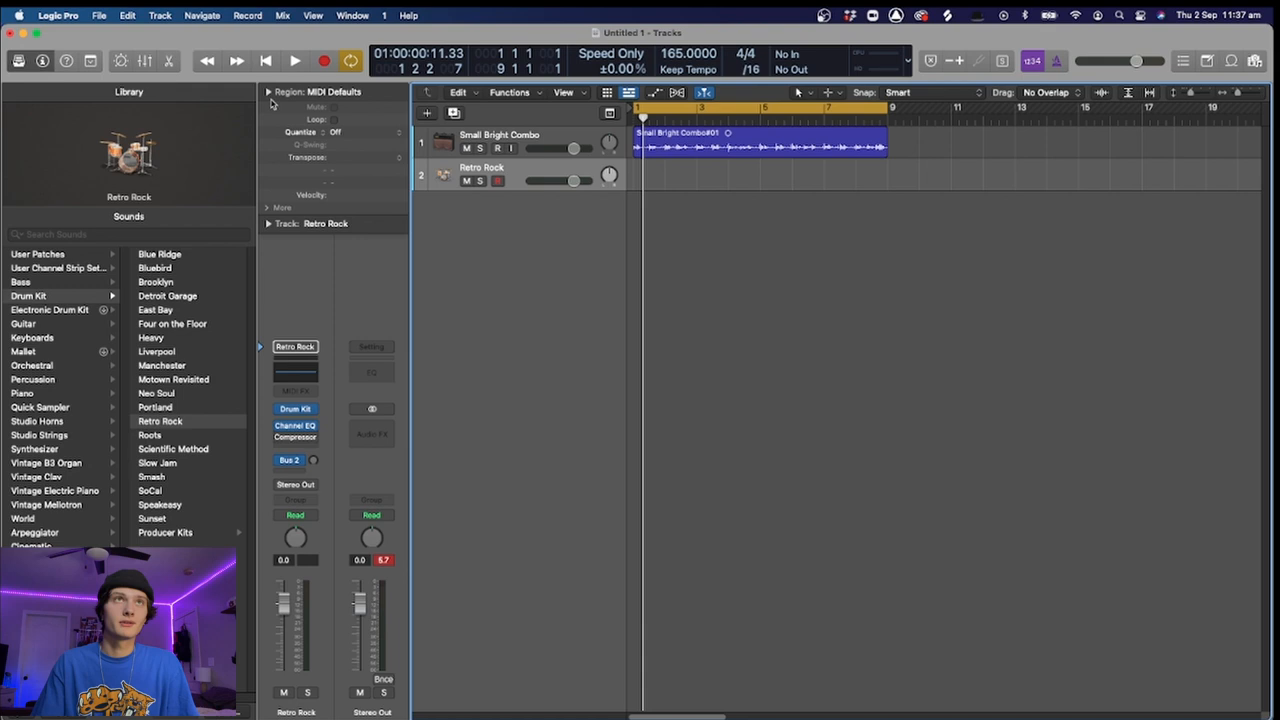
pyautogui.click(268, 92)
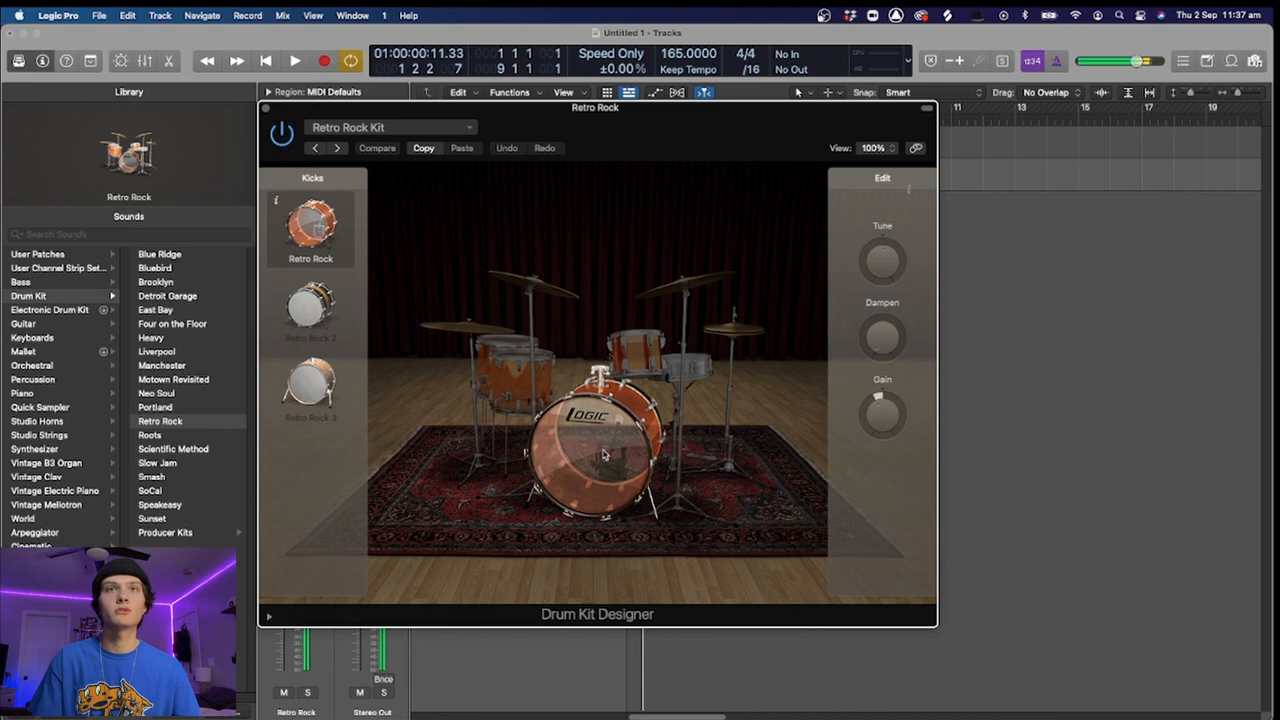
# Close the Retro Rock Drum Kit Designer window
pyautogui.moveTo(882, 336); pyautogui.dragTo(882, 320)
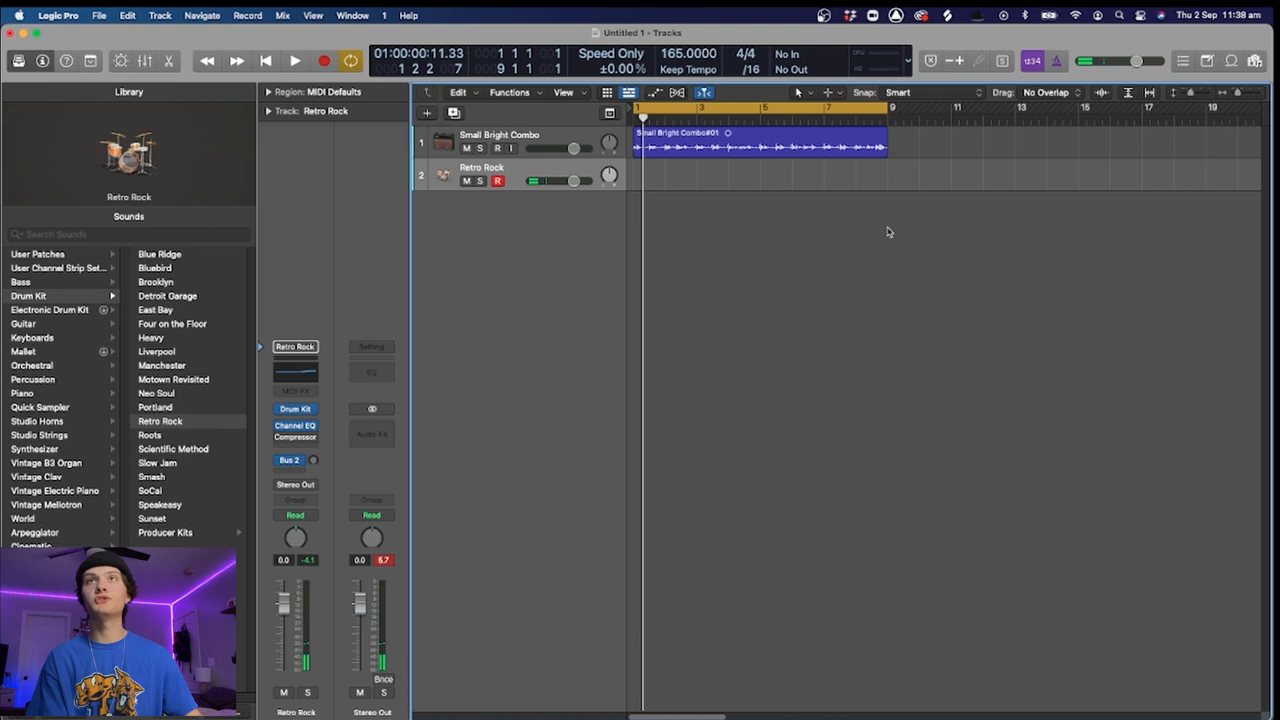
# Record a drum MIDI pattern on the Retro Rock track and show its notes in the Piano Roll
pyautogui.click(294, 60)
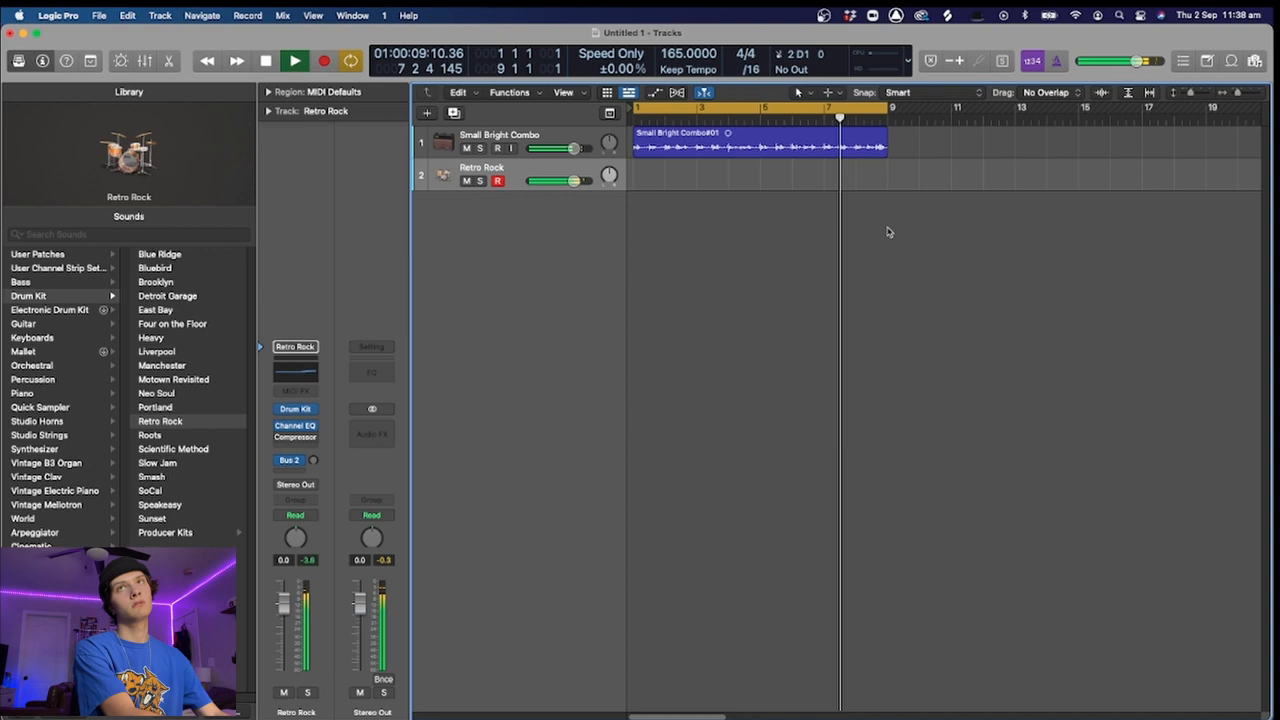
pyautogui.click(294, 60)
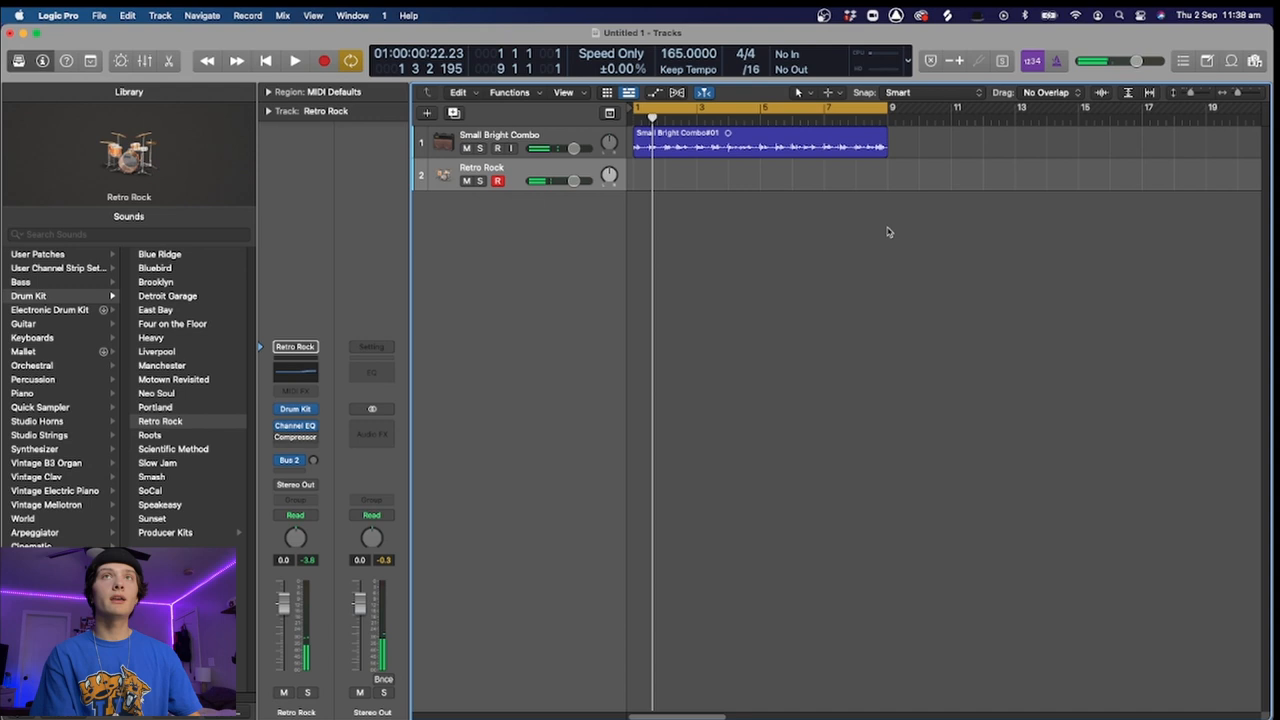
pyautogui.click(294, 60)
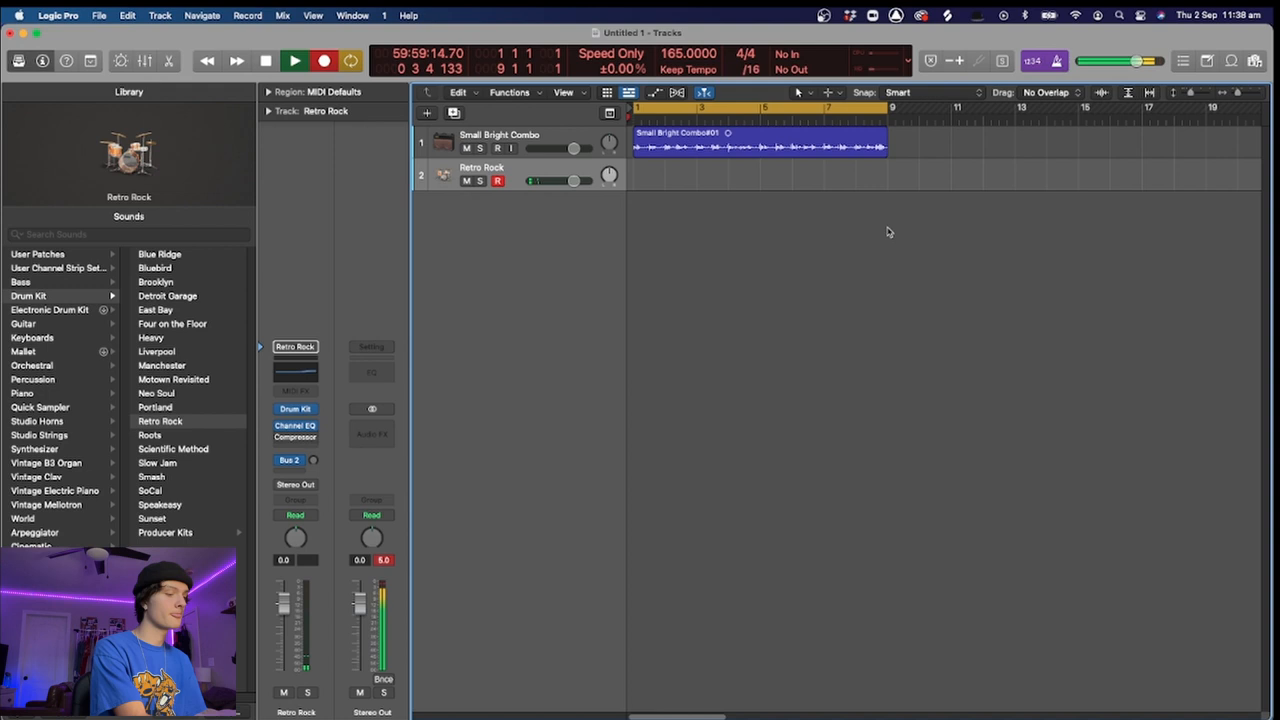
pyautogui.click(324, 60)
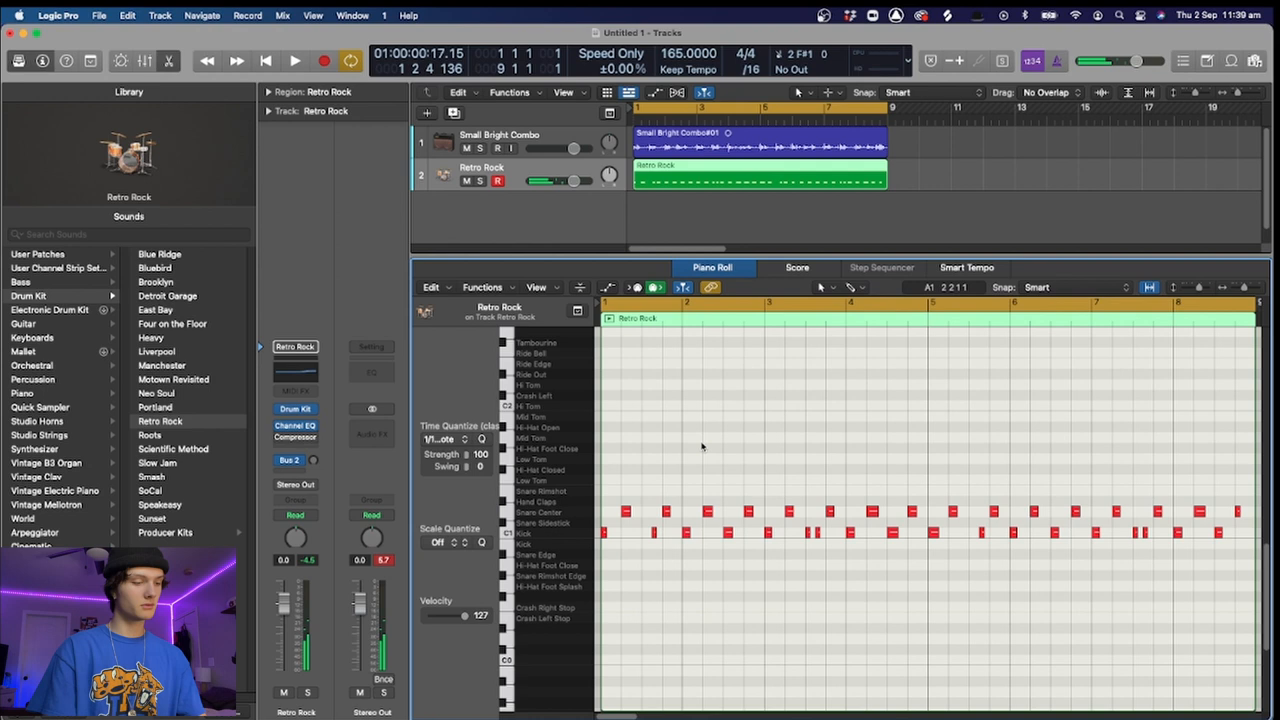
# Close the Piano Roll and add a new empty audio track, Guitar 2, below the drums
pyautogui.click(294, 60)
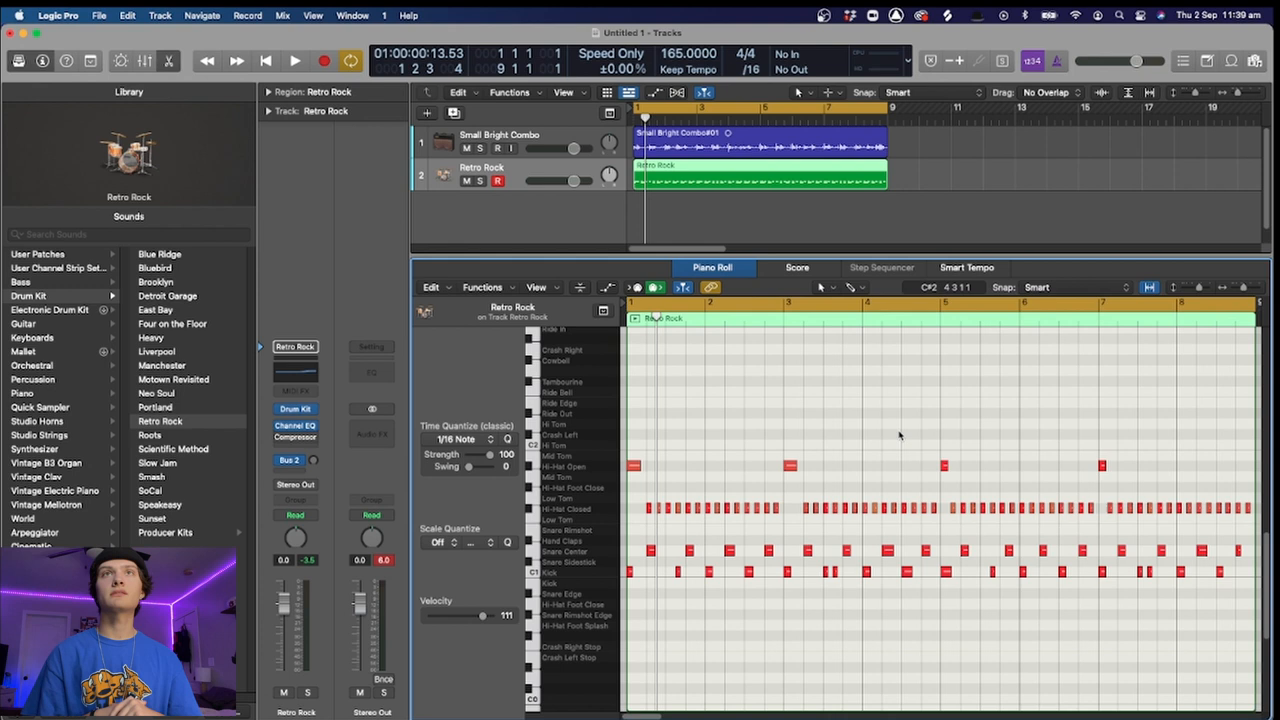
pyautogui.click(294, 60)
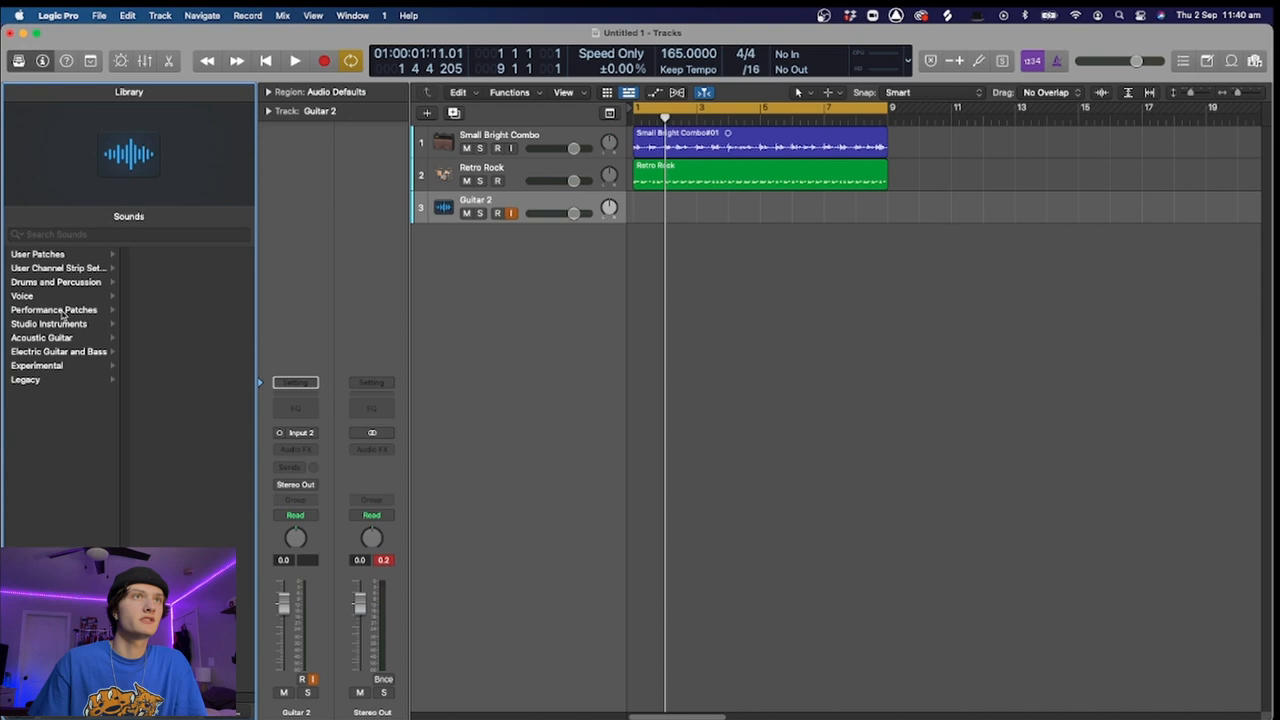
# Load Clean Guitar > Small Bright Combo on track 3 and record a second guitar take
pyautogui.click(176, 432)
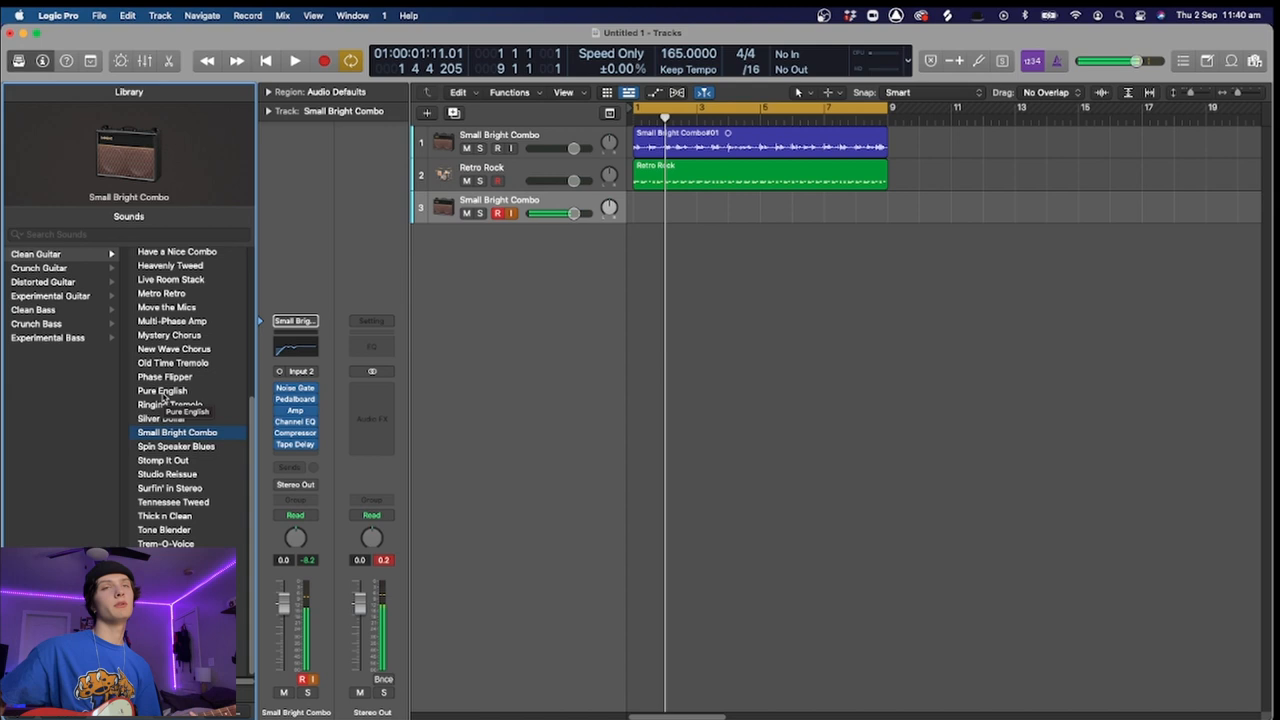
pyautogui.click(294, 60)
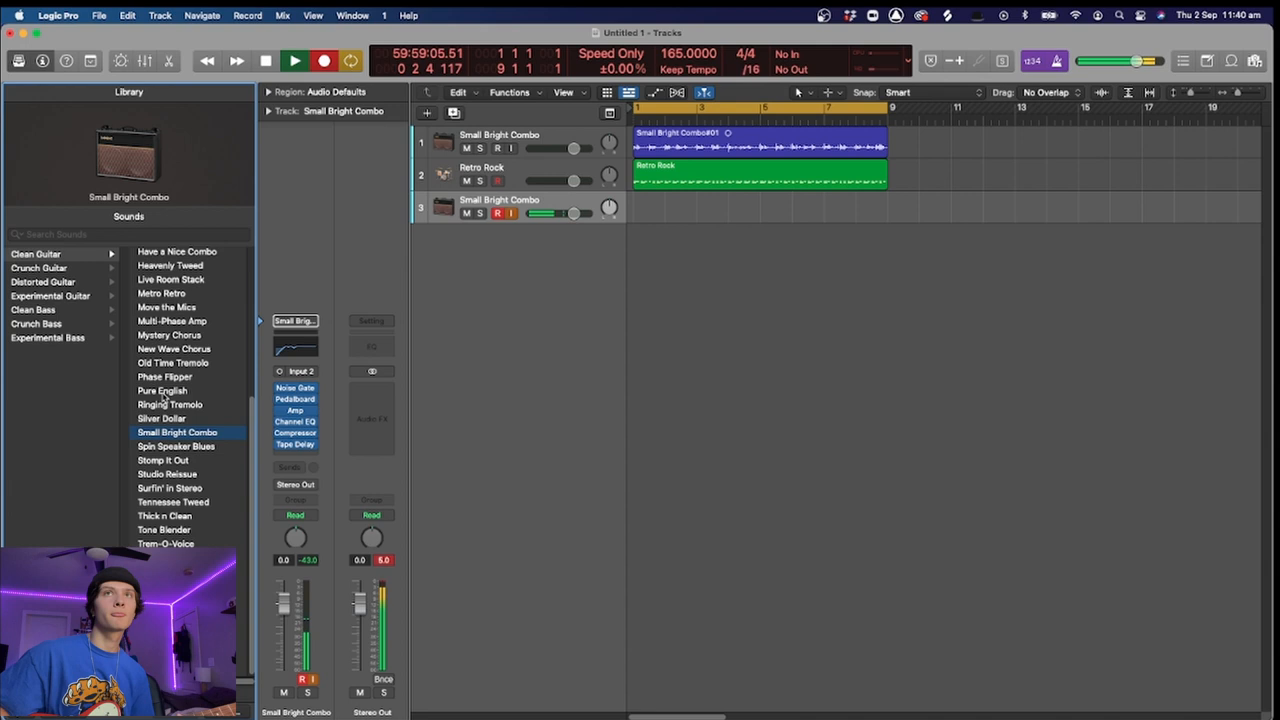
pyautogui.click(324, 60)
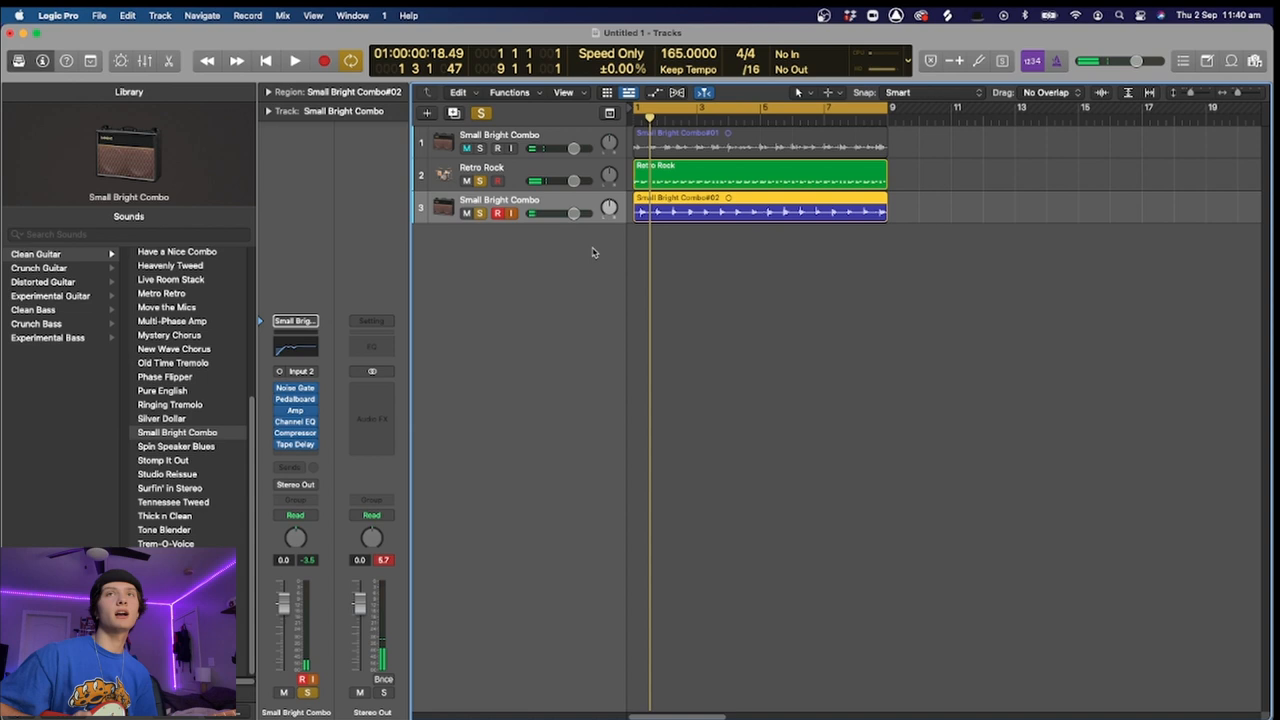
# Stop playback and change track 3's patch to Clean Guitar > New Wave Chorus
pyautogui.click(294, 60)
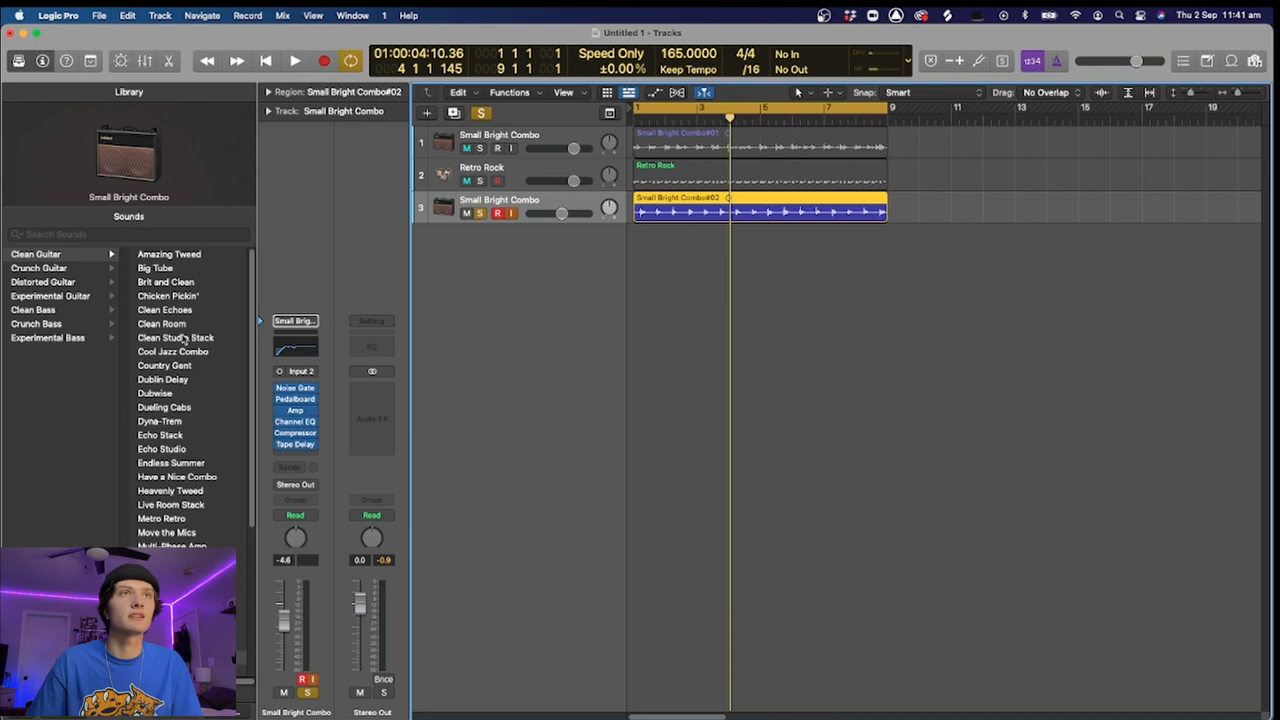
pyautogui.click(172, 472)
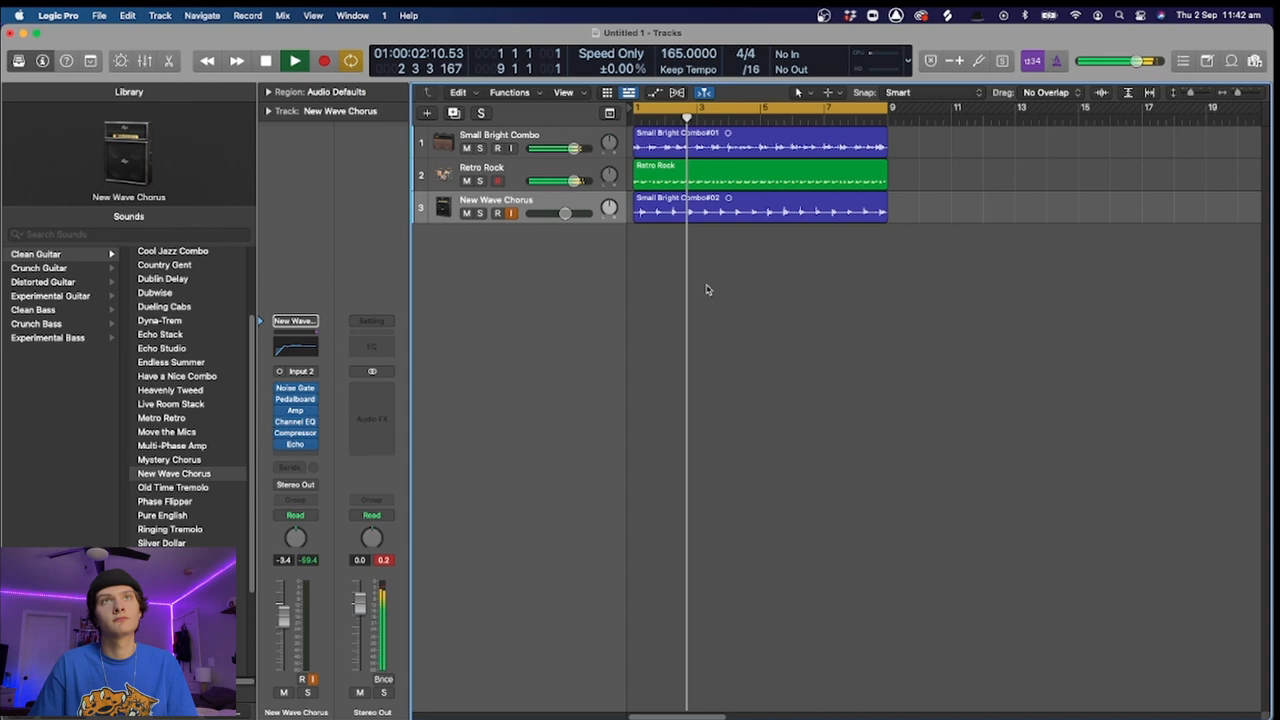
# Add a fourth audio track with Clean Bass > Fat Squasher, raise its fader, and start recording bass
pyautogui.click(428, 112)
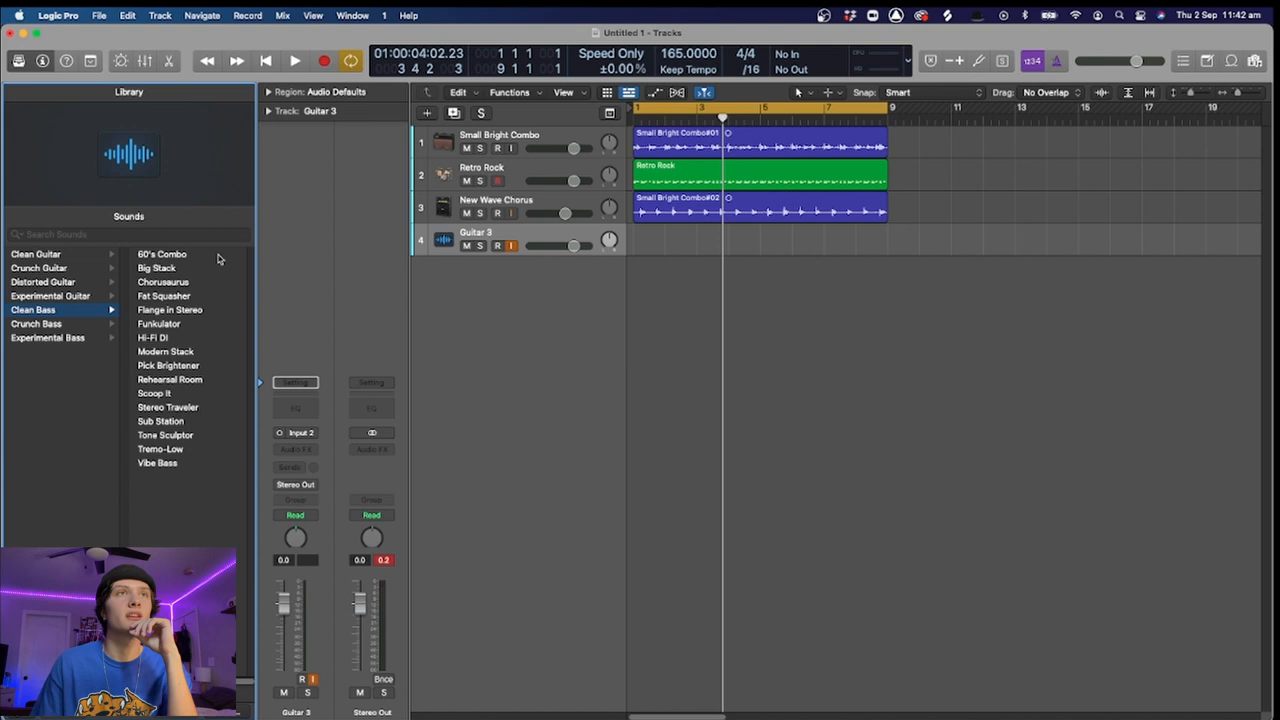
pyautogui.click(162, 296)
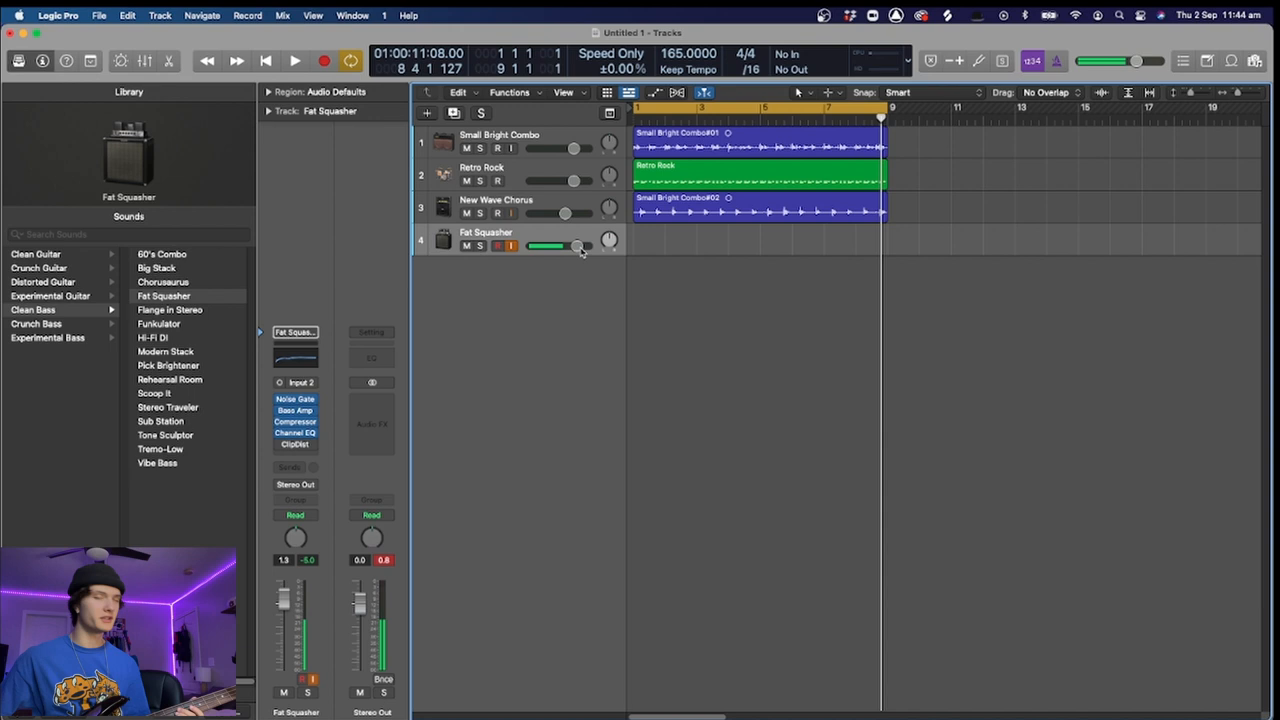
pyautogui.moveTo(562, 244); pyautogui.dragTo(576, 244)
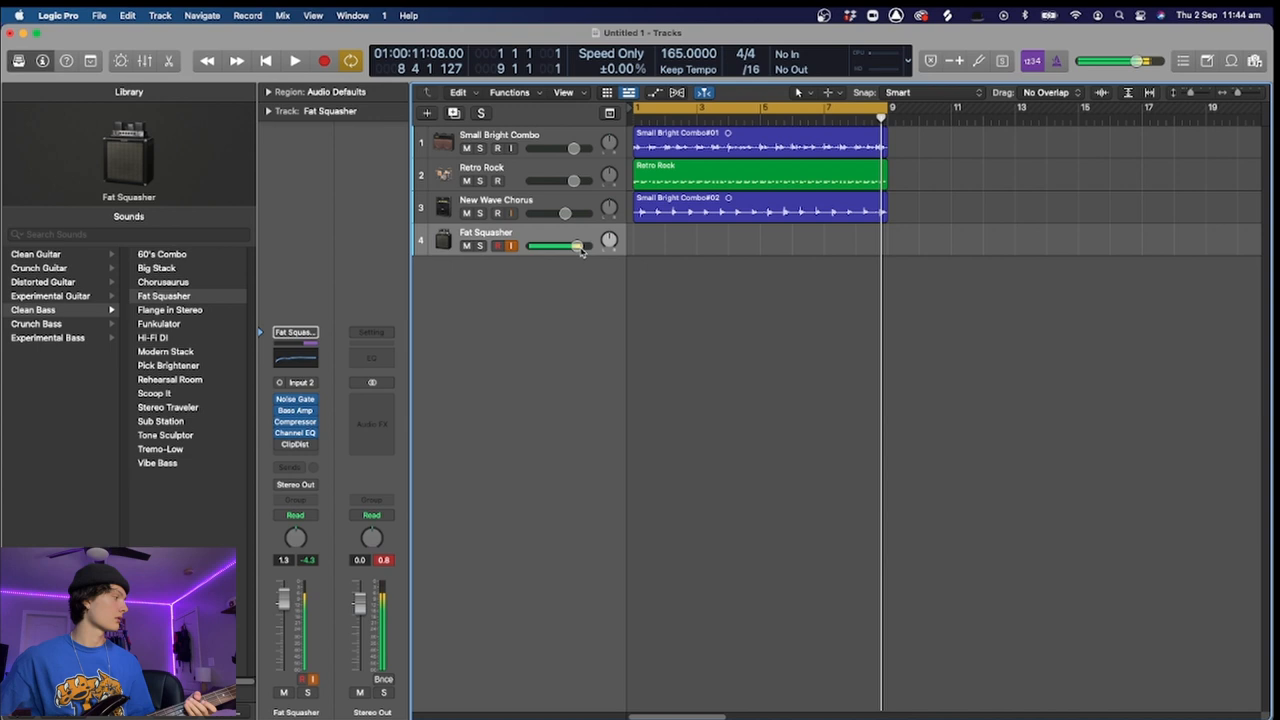
pyautogui.click(294, 60)
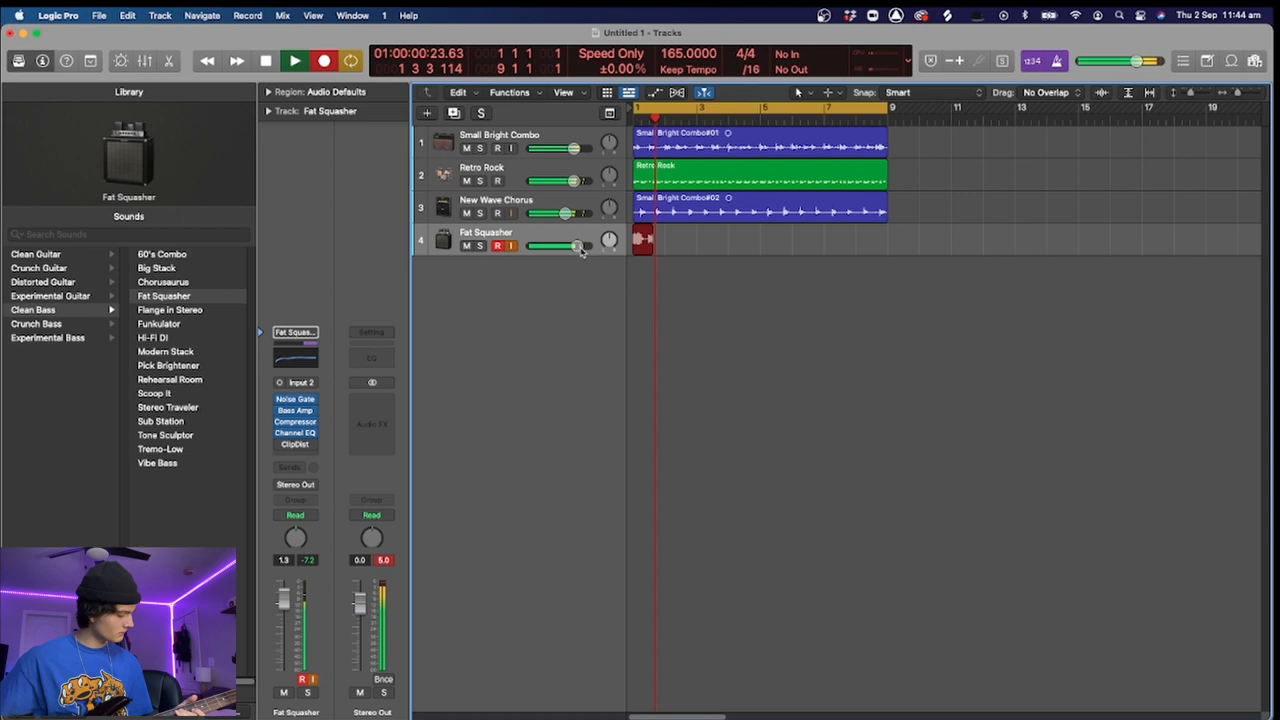
# Stop the bass take and open the New Track dialog for a software instrument
pyautogui.click(294, 60)
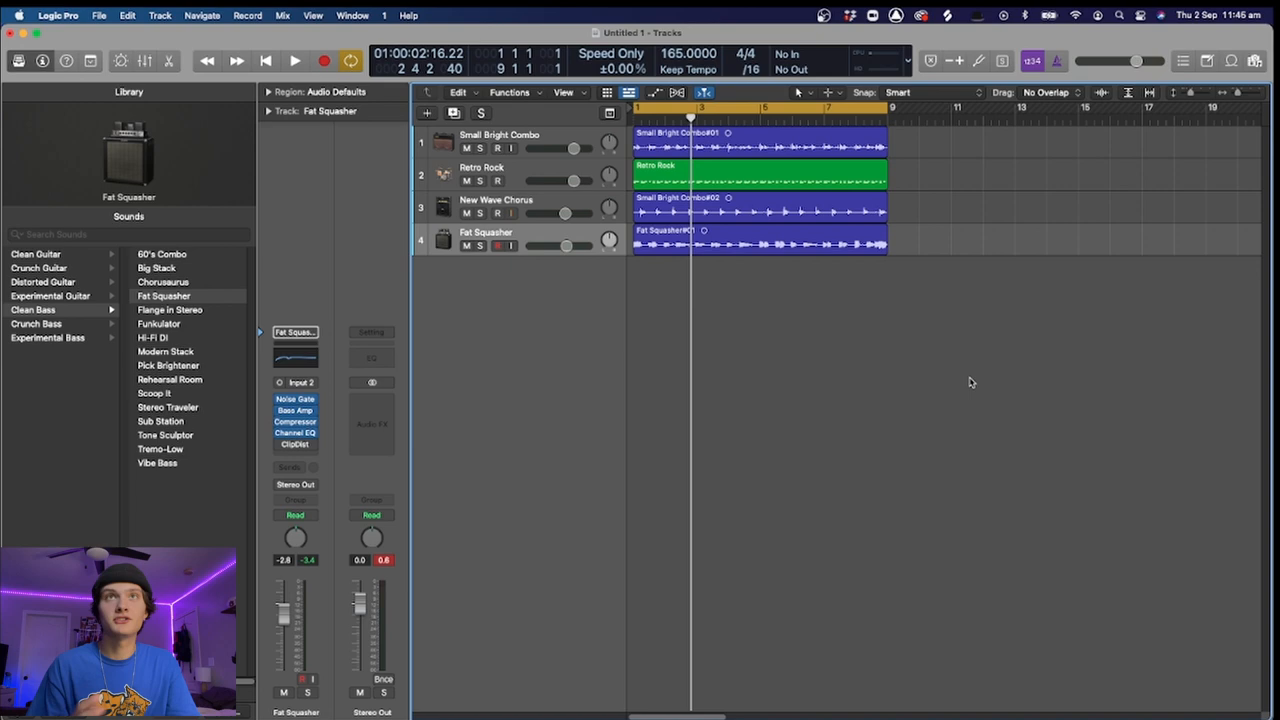
pyautogui.click(428, 112)
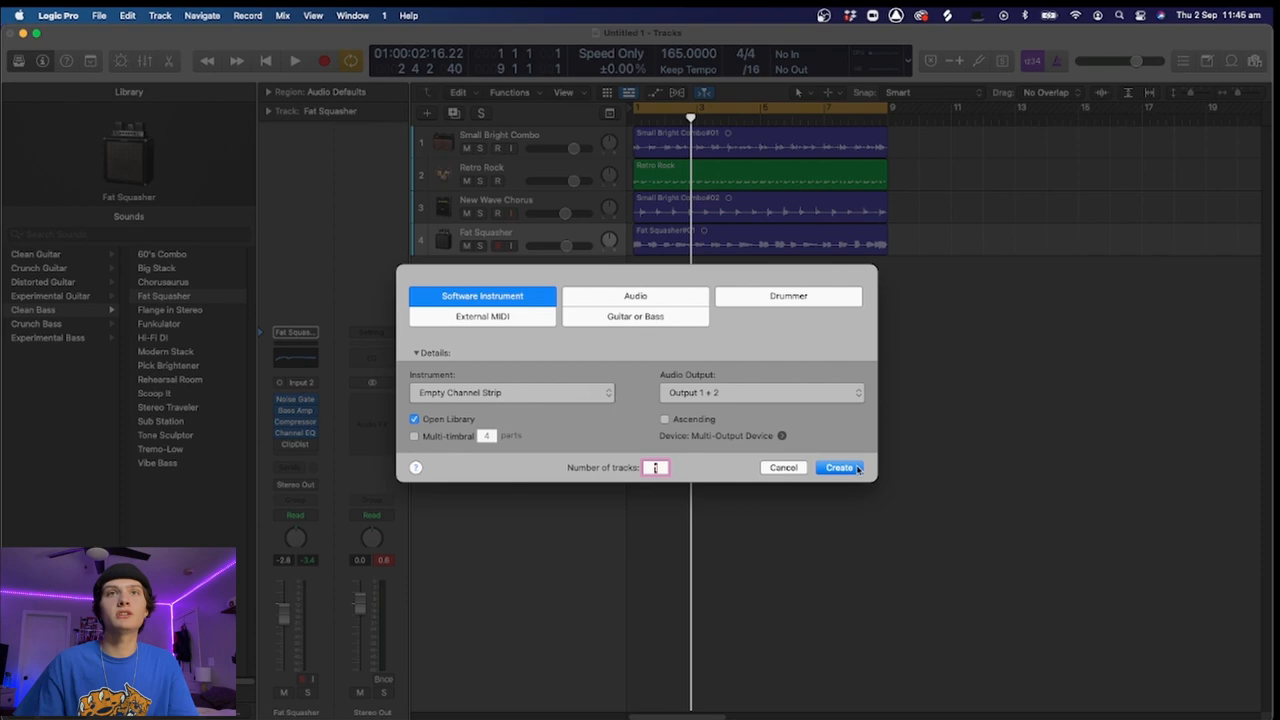
# Create Inst 2 with TAL-U-NO-LX loaded and record a synth part across the song
pyautogui.click(838, 468)
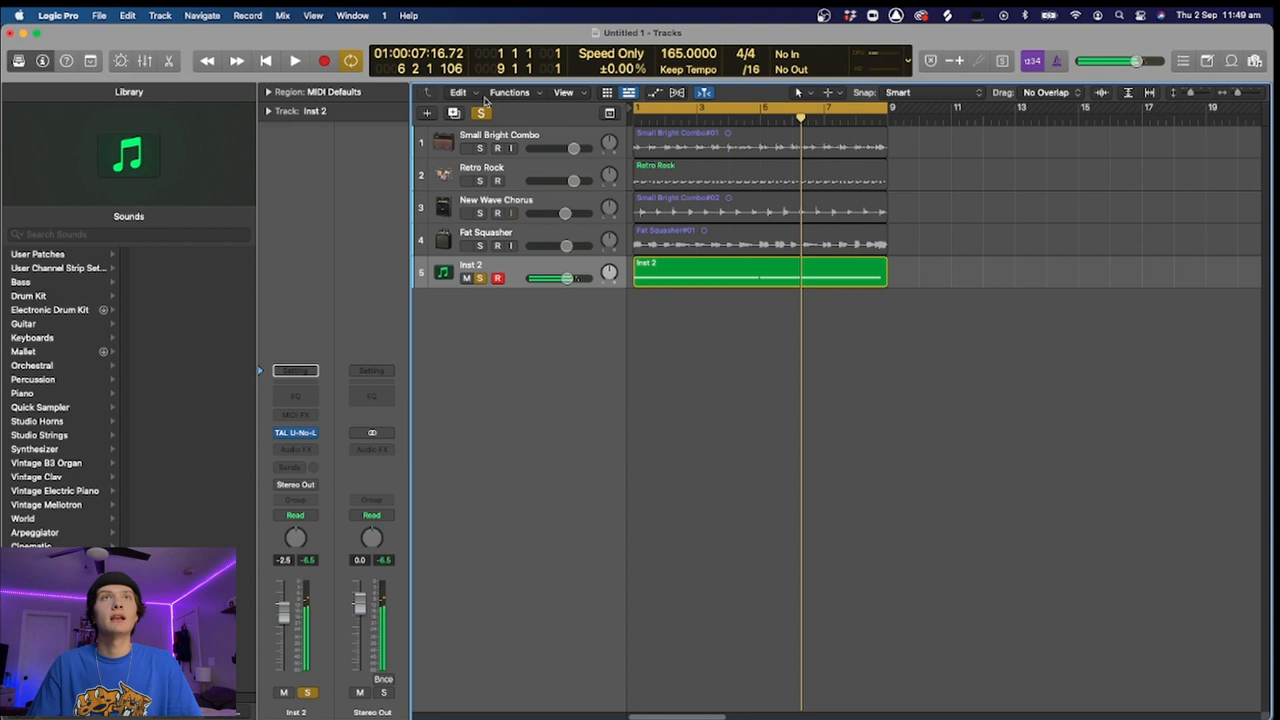
pyautogui.click(294, 60)
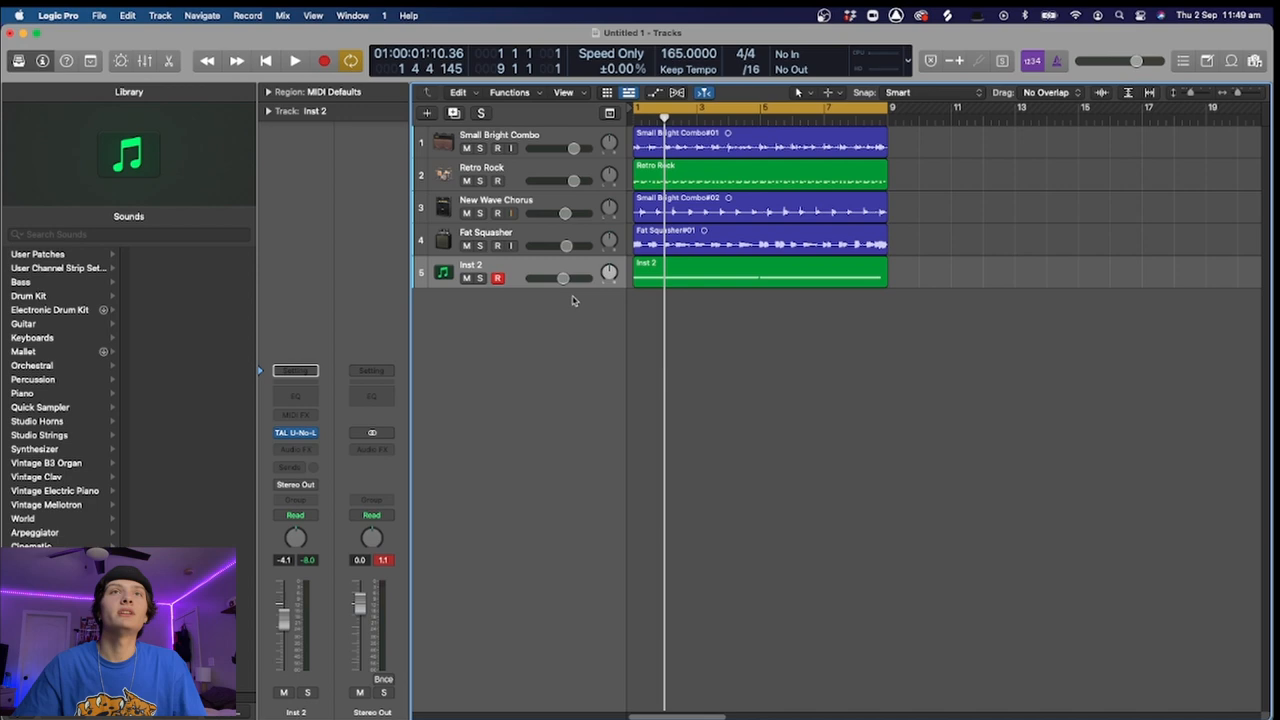
# Create Inst 3 and load Arturia Prophet V3, browsing its Sound Effects presets
pyautogui.click(296, 432)
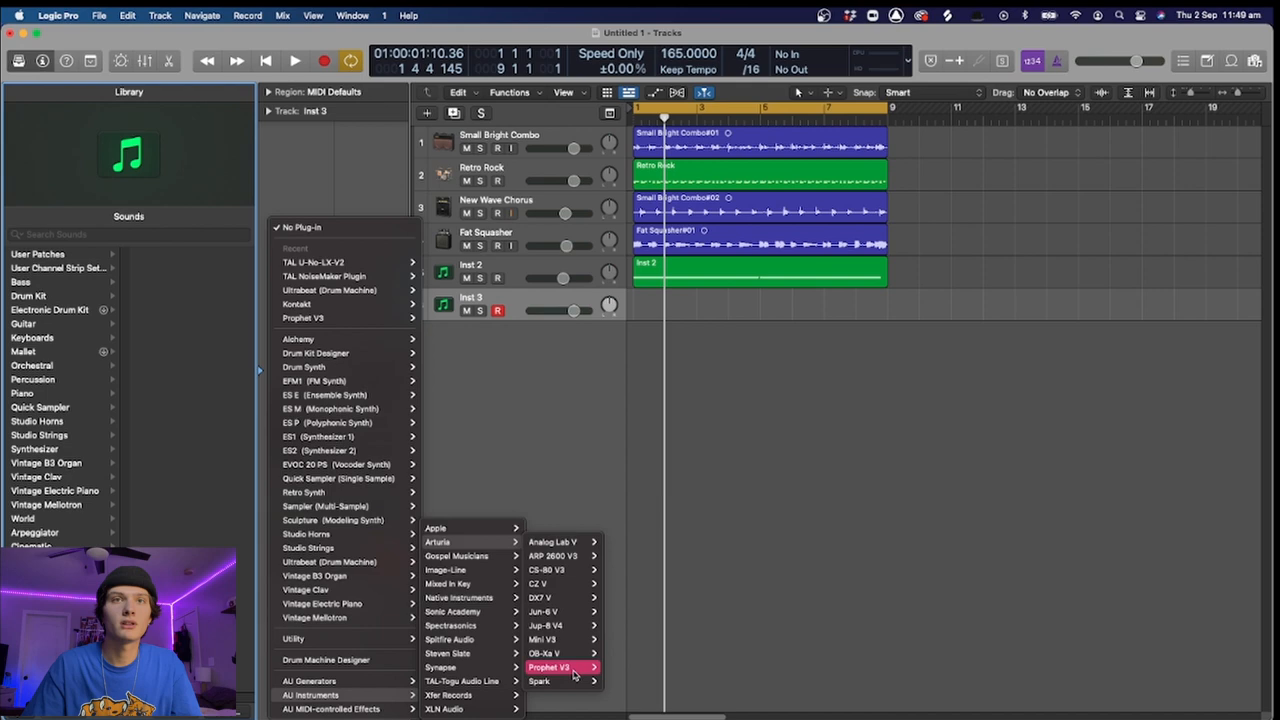
pyautogui.click(548, 668)
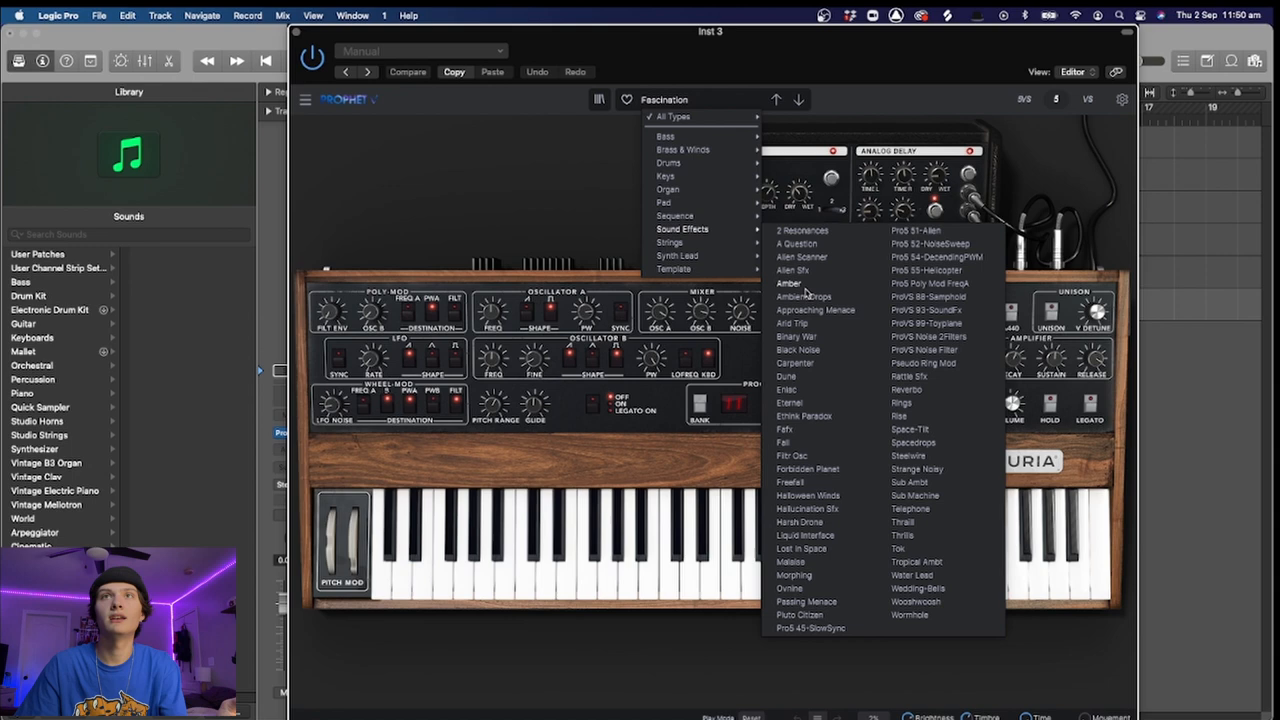
# Set Prophet V3 to the Alien Sfx preset, add Pedalboard, and close the synth window
pyautogui.click(792, 270)
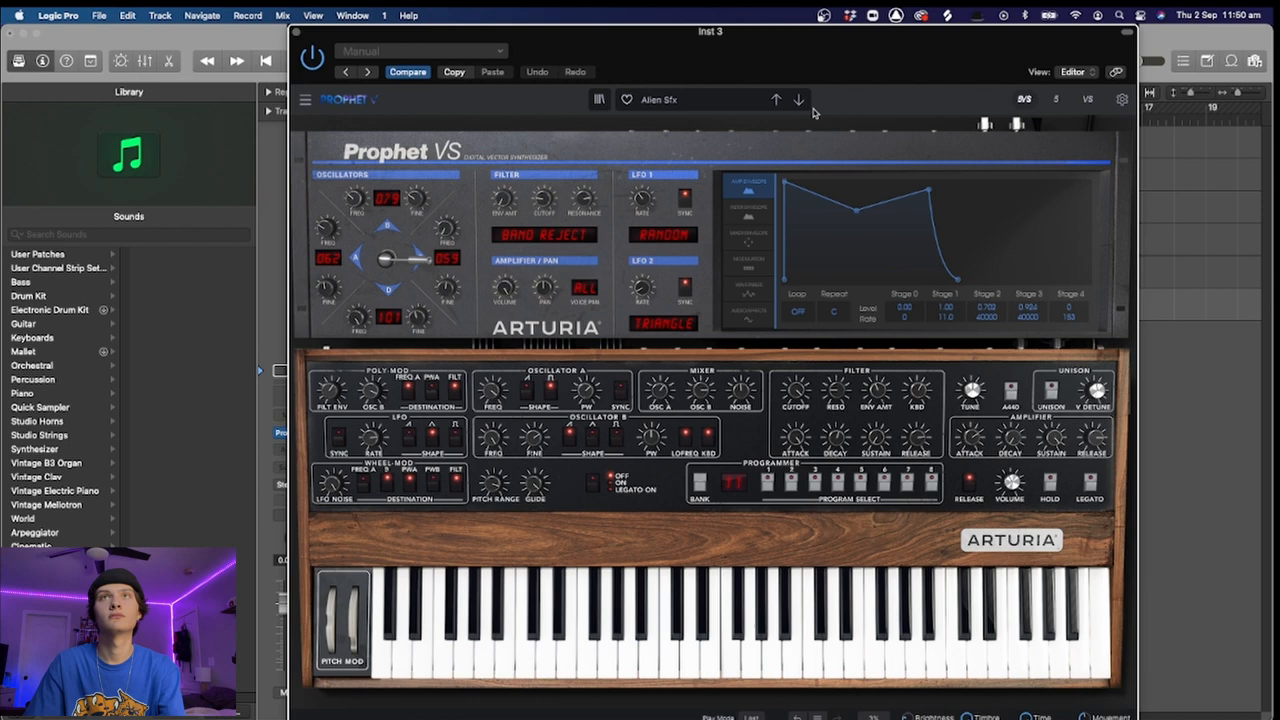
pyautogui.click(798, 100)
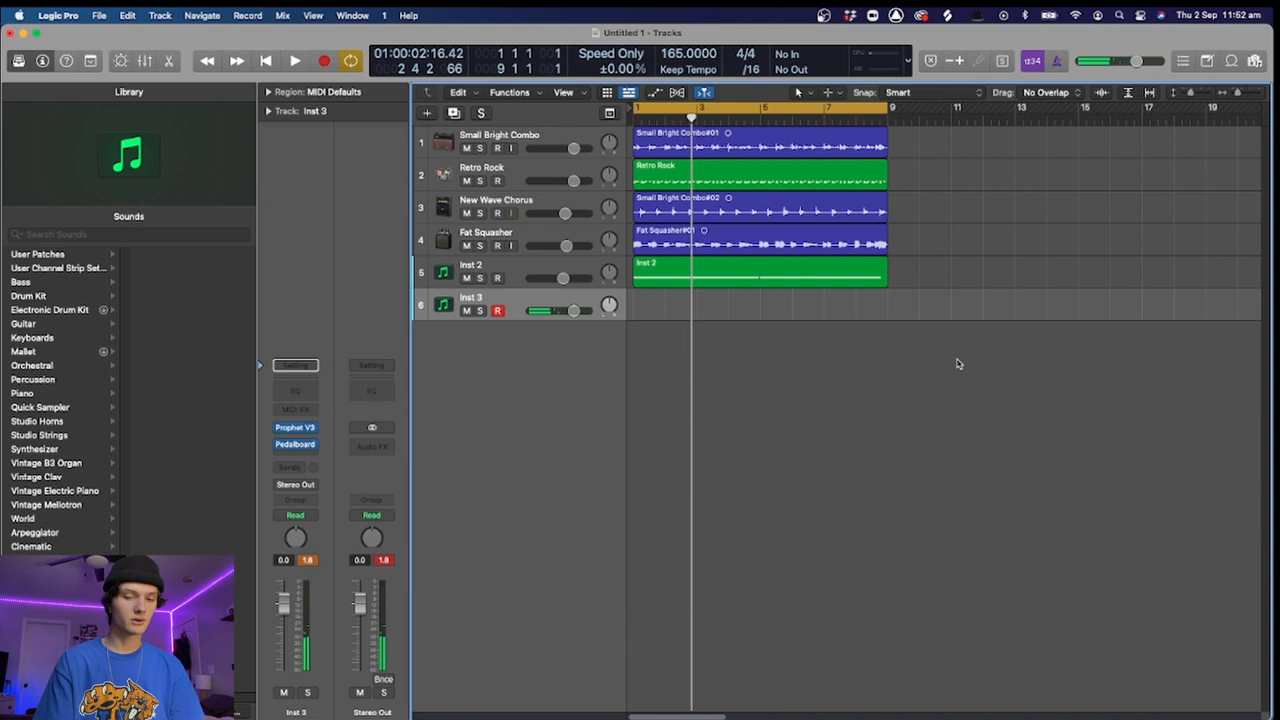
# Record a sound-effect part on Inst 3 and add a new instrument track, Inst 4
pyautogui.click(294, 60)
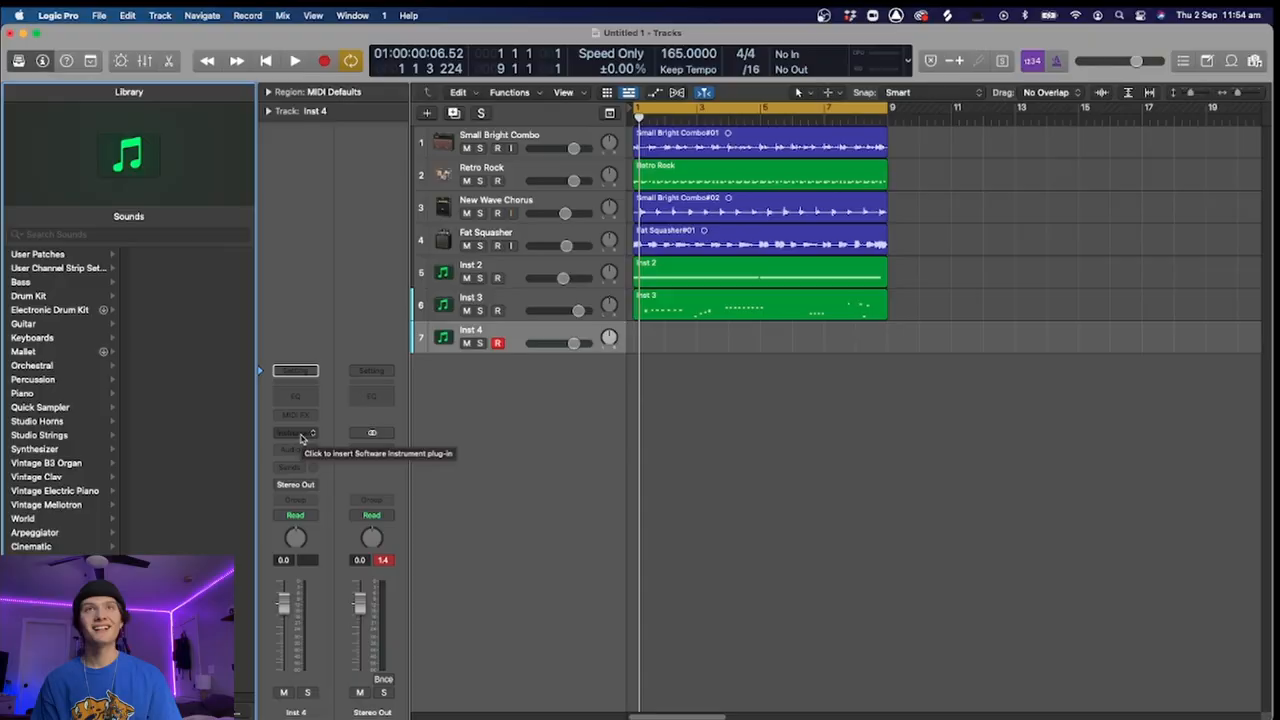
# Load TAL-U-NO-LX on Inst 4 with Juno Factory Bank A > 28 Synthesizer Harp
pyautogui.click(296, 432)
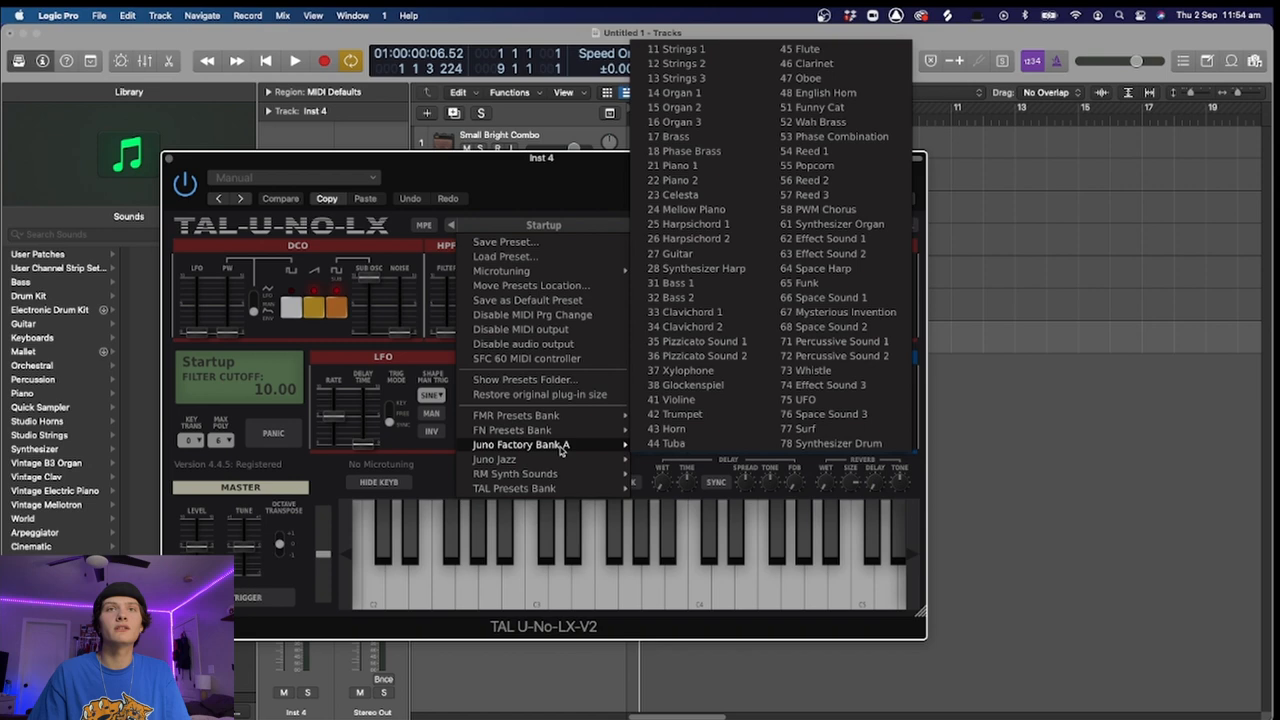
pyautogui.moveTo(616, 448)
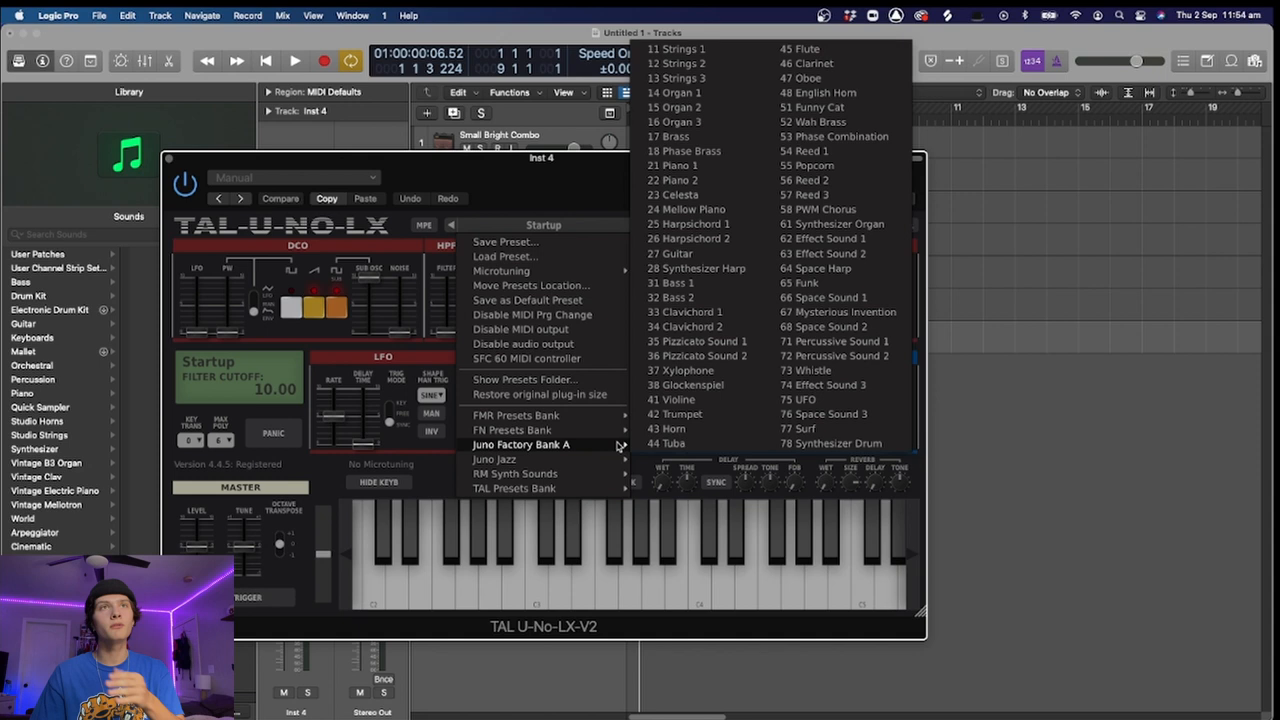
pyautogui.moveTo(696, 268)
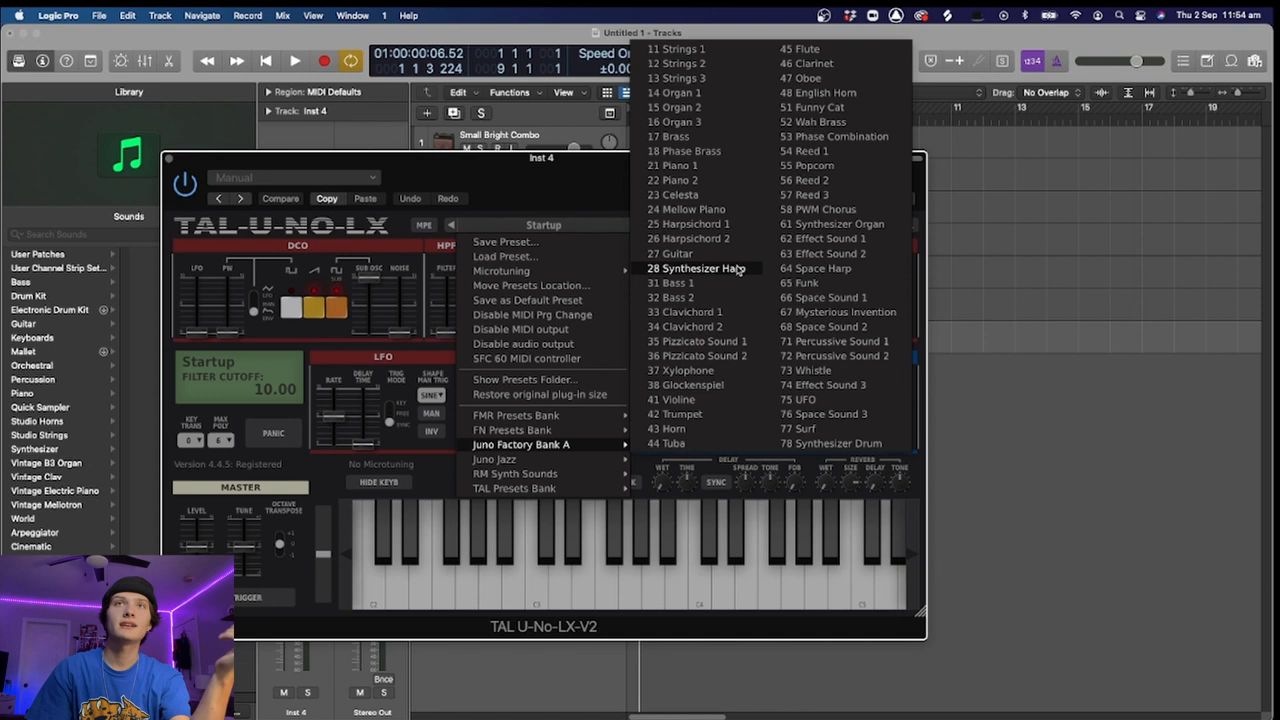
pyautogui.click(696, 268)
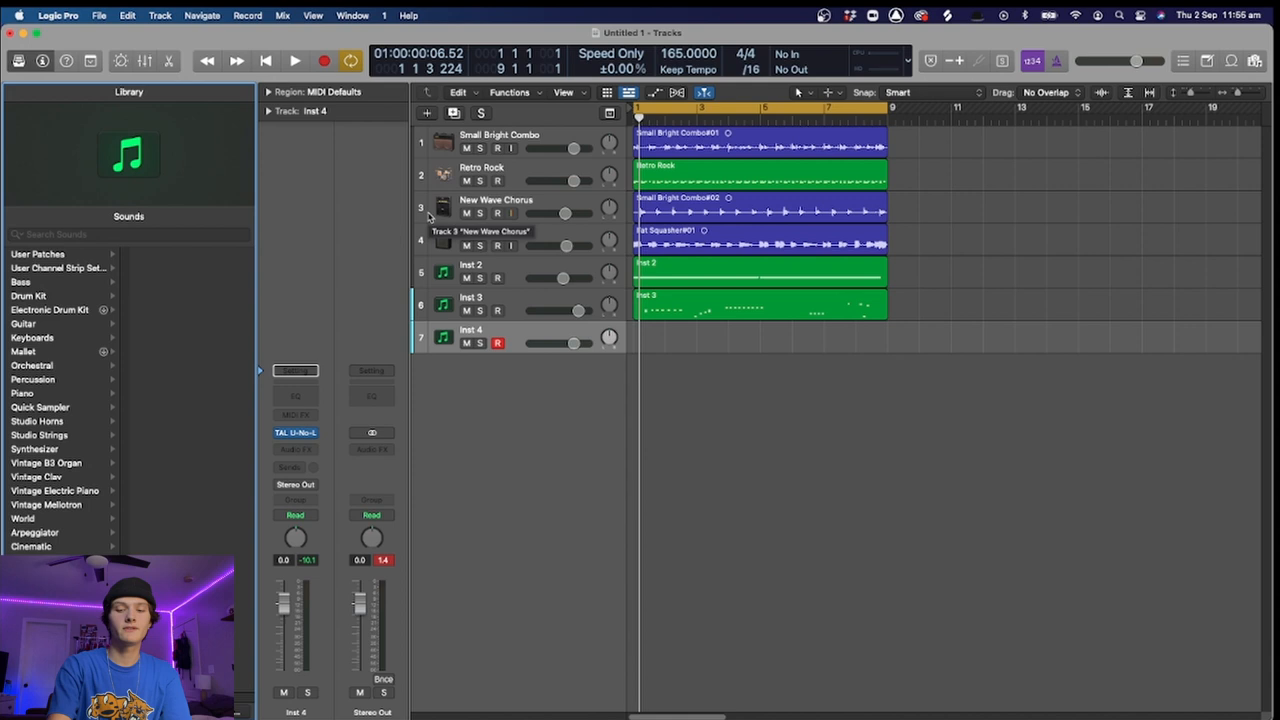
# Record a lead melody on Inst 4, check its notes in the Piano Roll, and insert Channel EQ
pyautogui.doubleClick(760, 272)
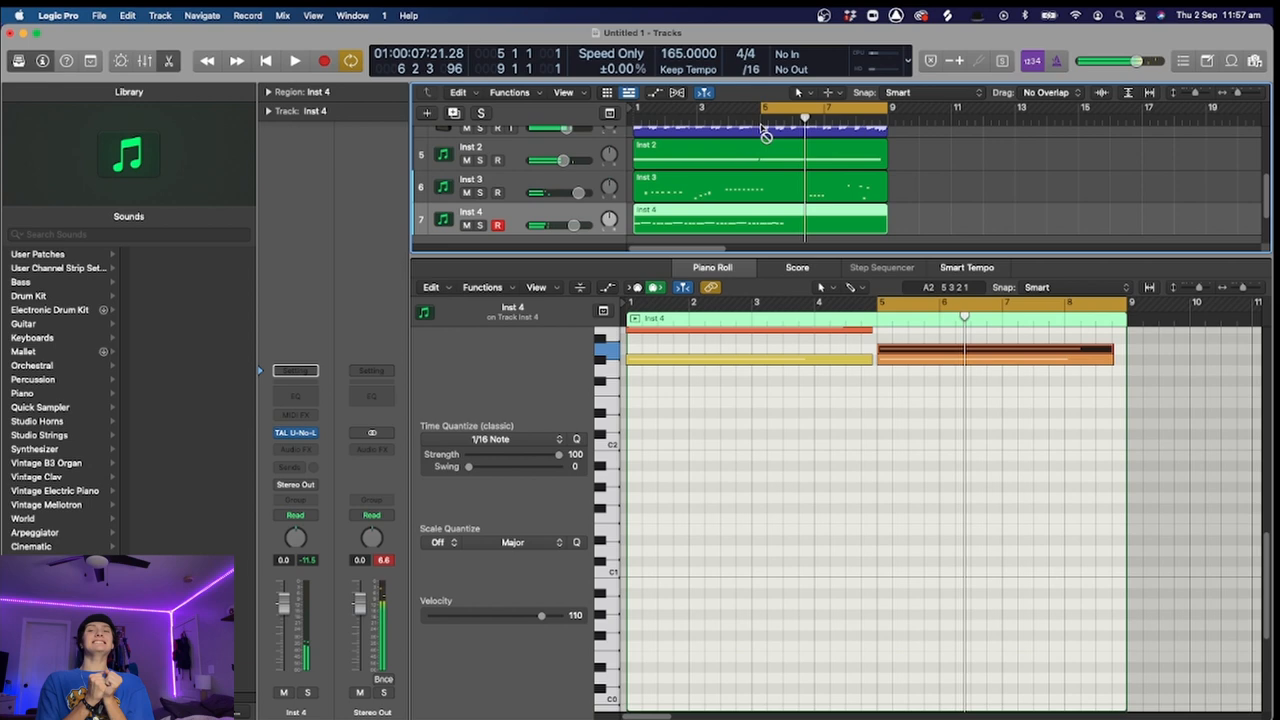
pyautogui.click(294, 60)
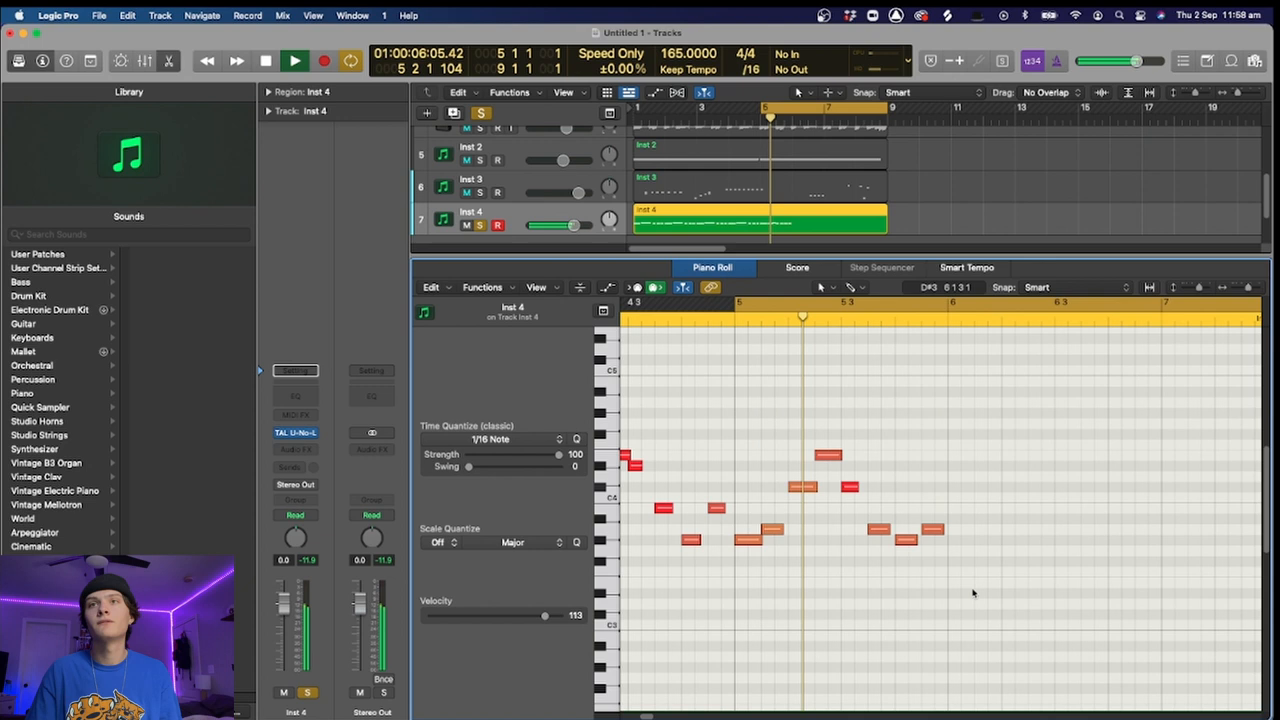
pyautogui.click(294, 60)
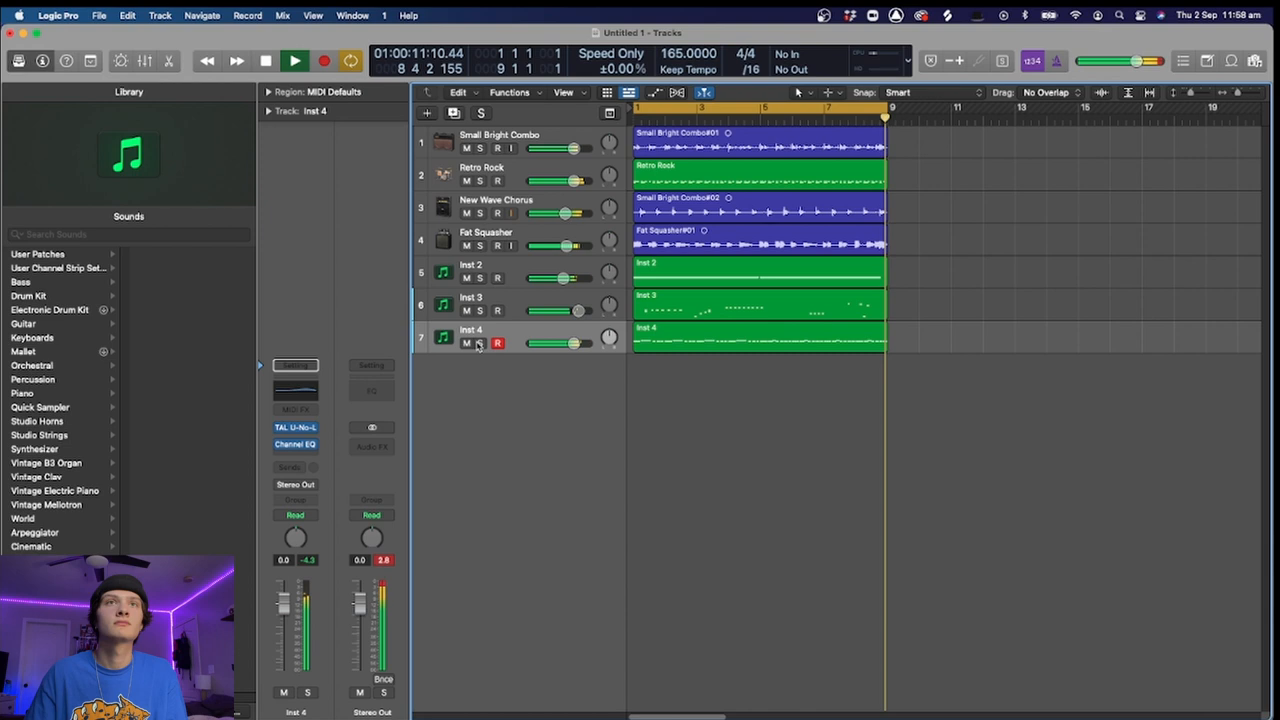
# Insert ValhallaVintageVerb from Valhalla DSP on Inst 4, then a Pedalboard in the next Audio FX slot
pyautogui.click(296, 364)
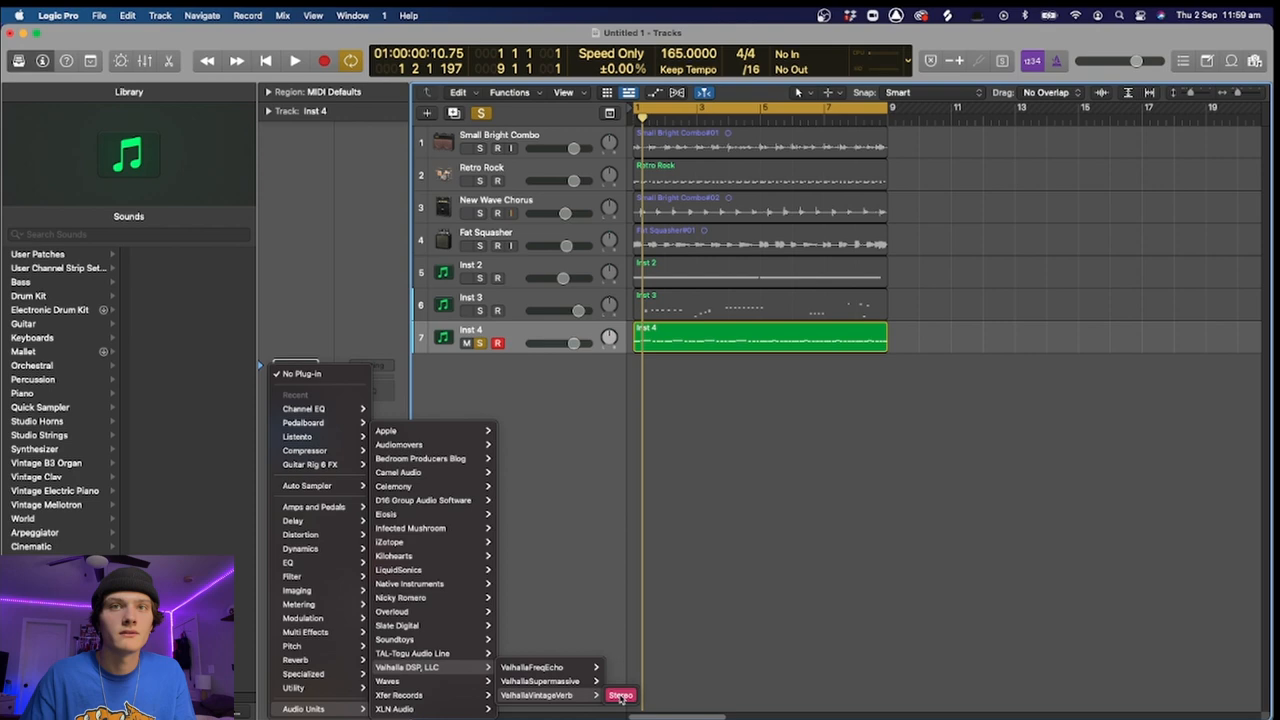
pyautogui.click(620, 696)
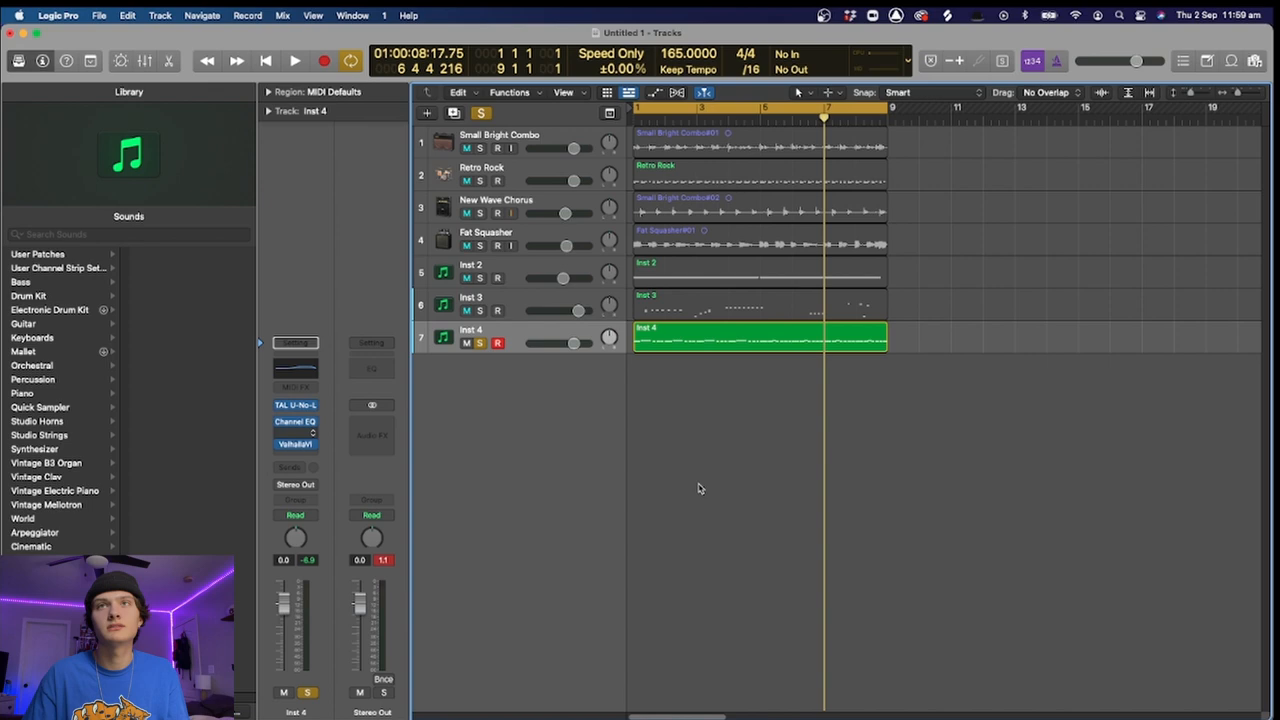
pyautogui.click(294, 432)
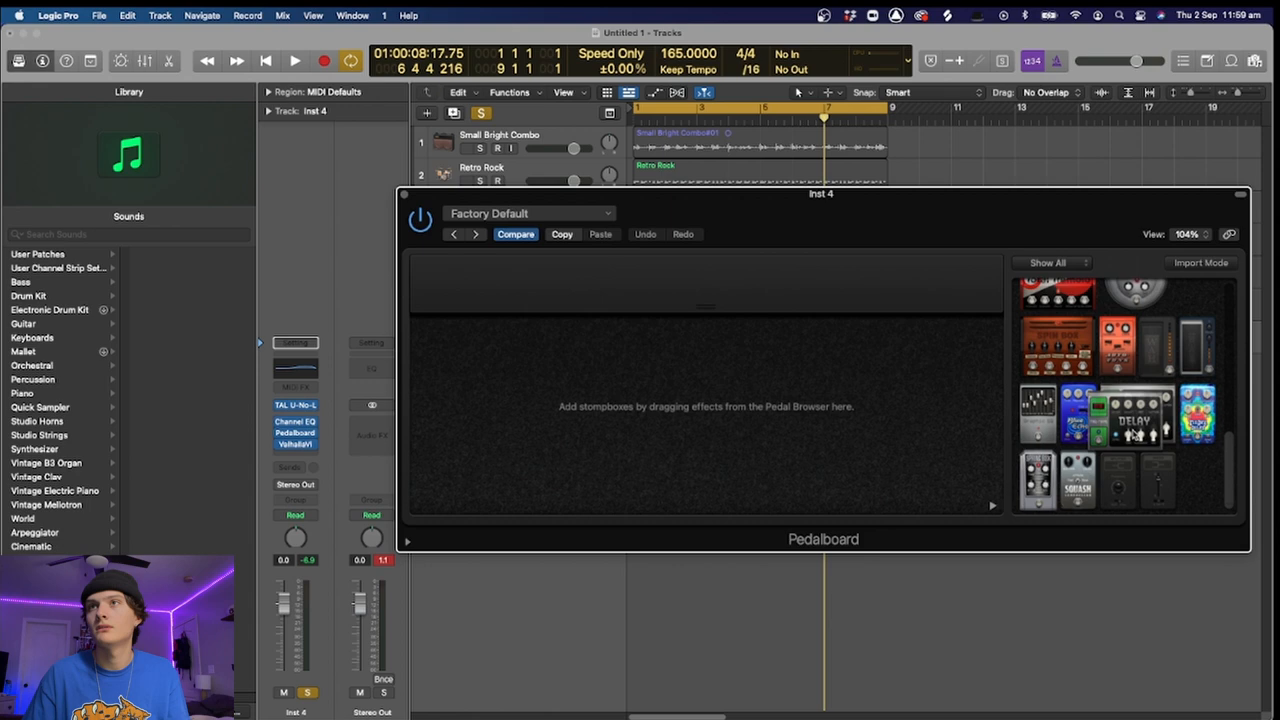